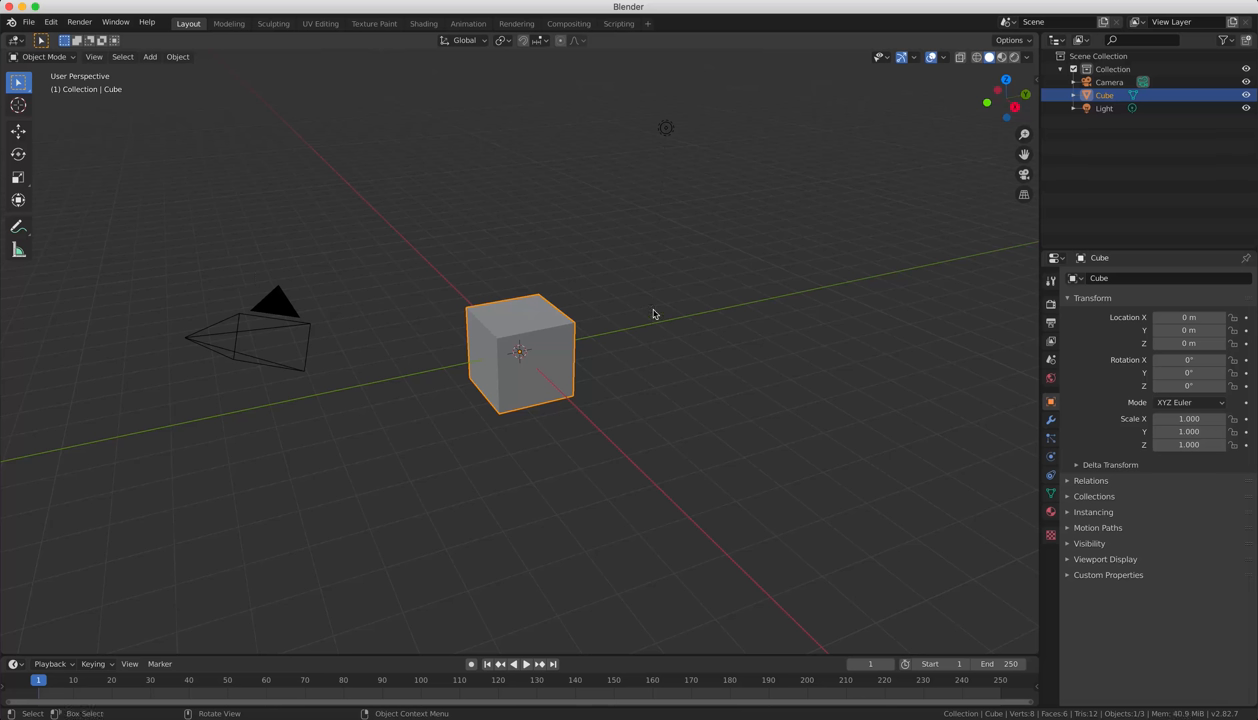
mouse_move(586, 284)
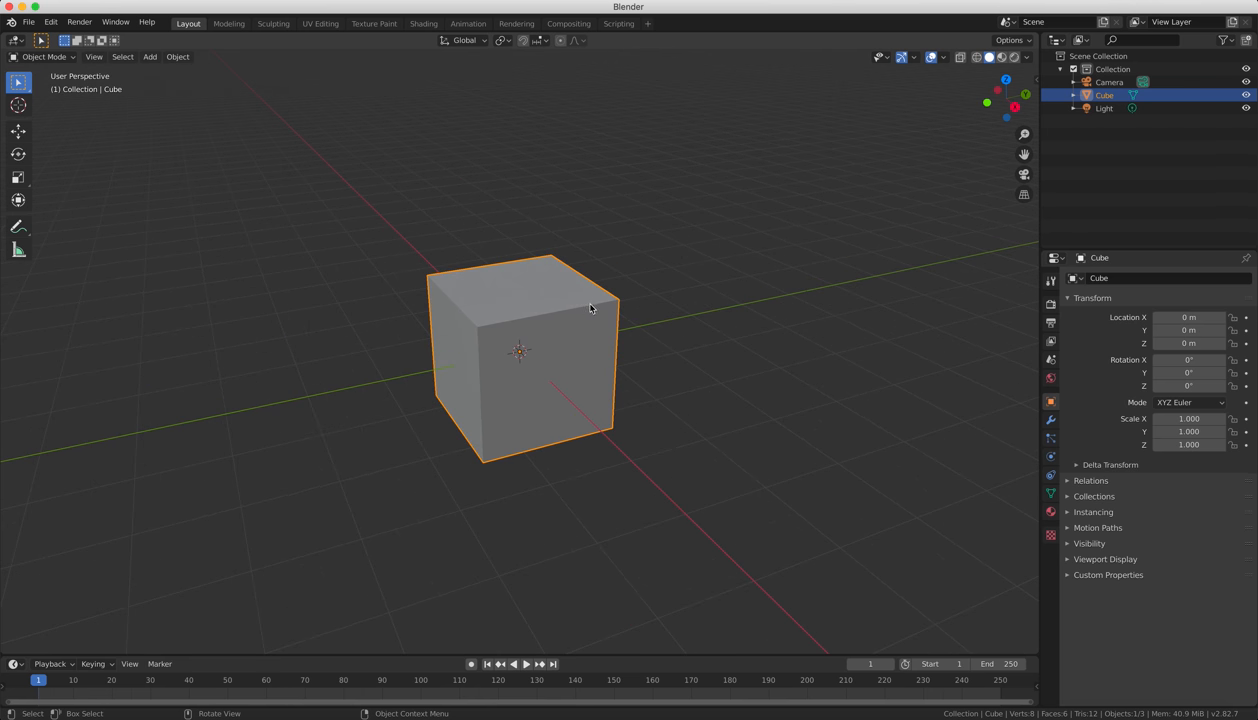
mouse_move(548, 296)
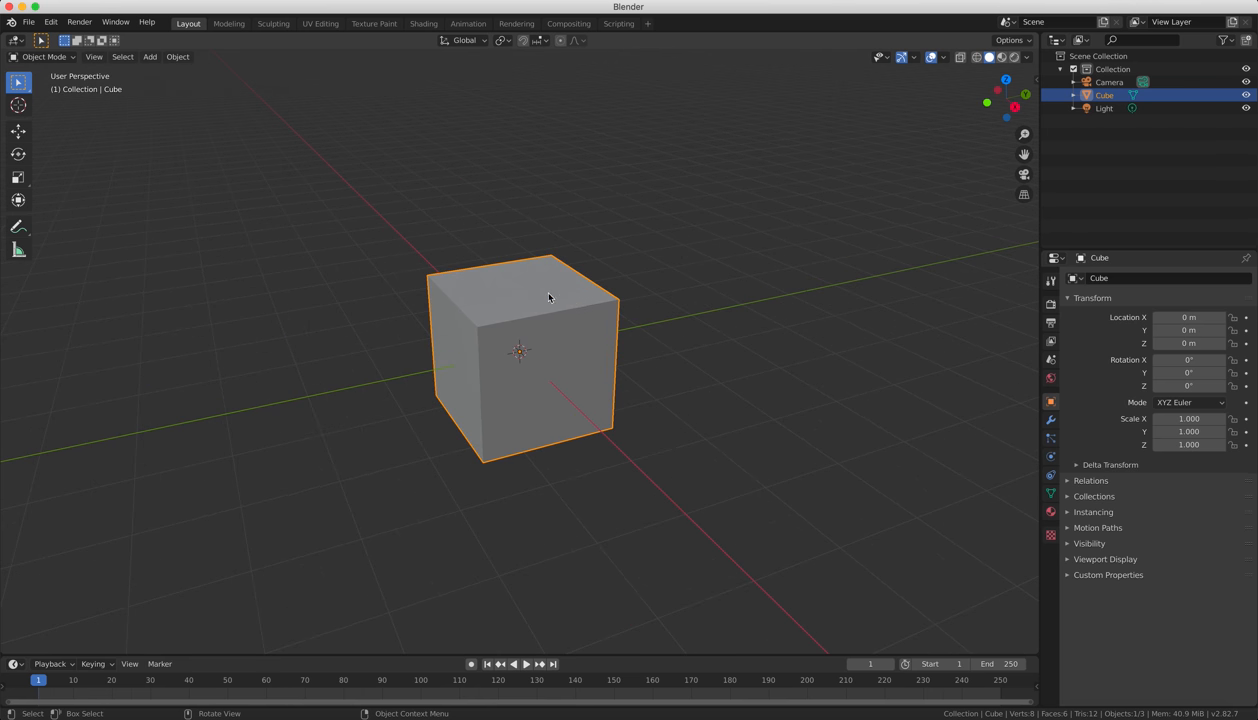
mouse_move(574, 328)
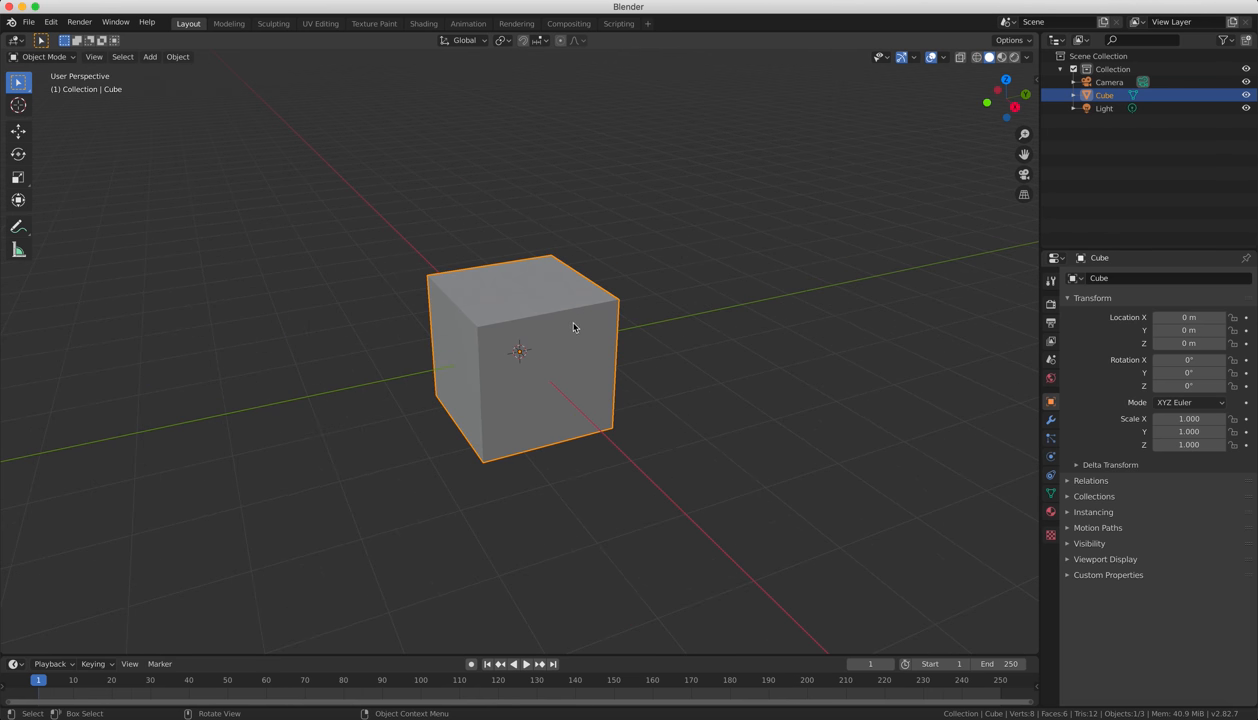
mouse_move(580, 356)
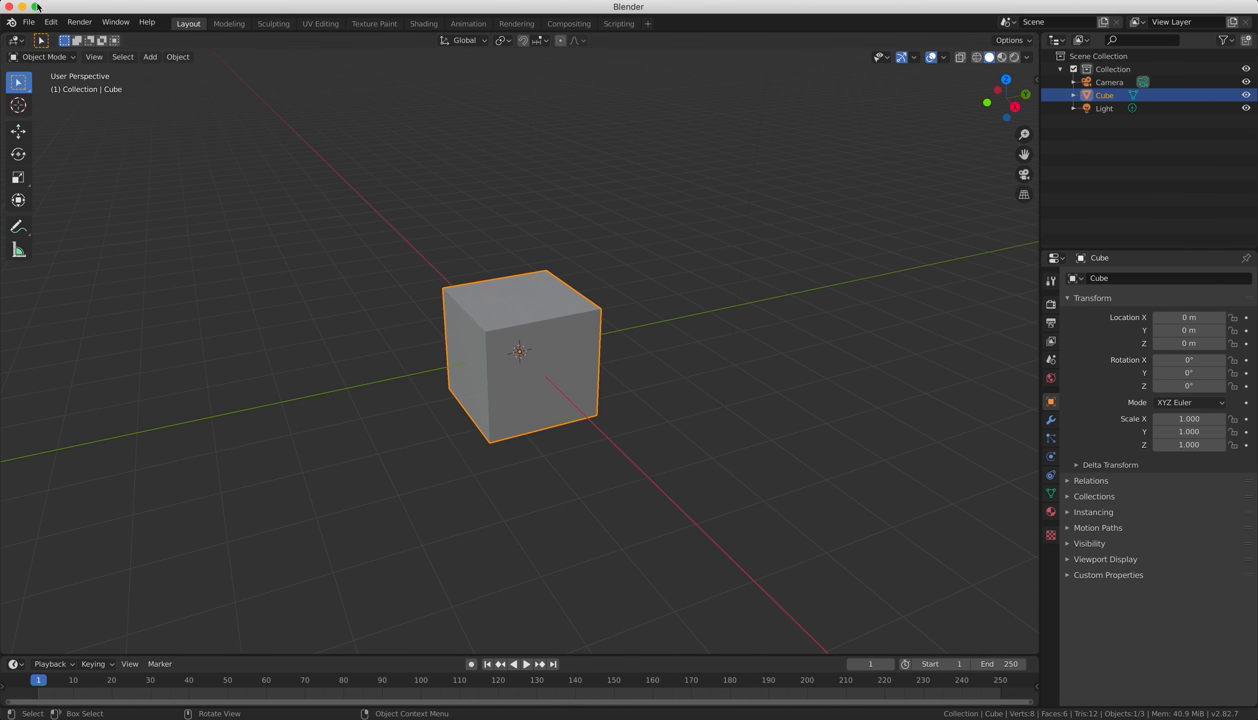
Start a Save As for the untitled scene from the File menu.
left_click(28, 20)
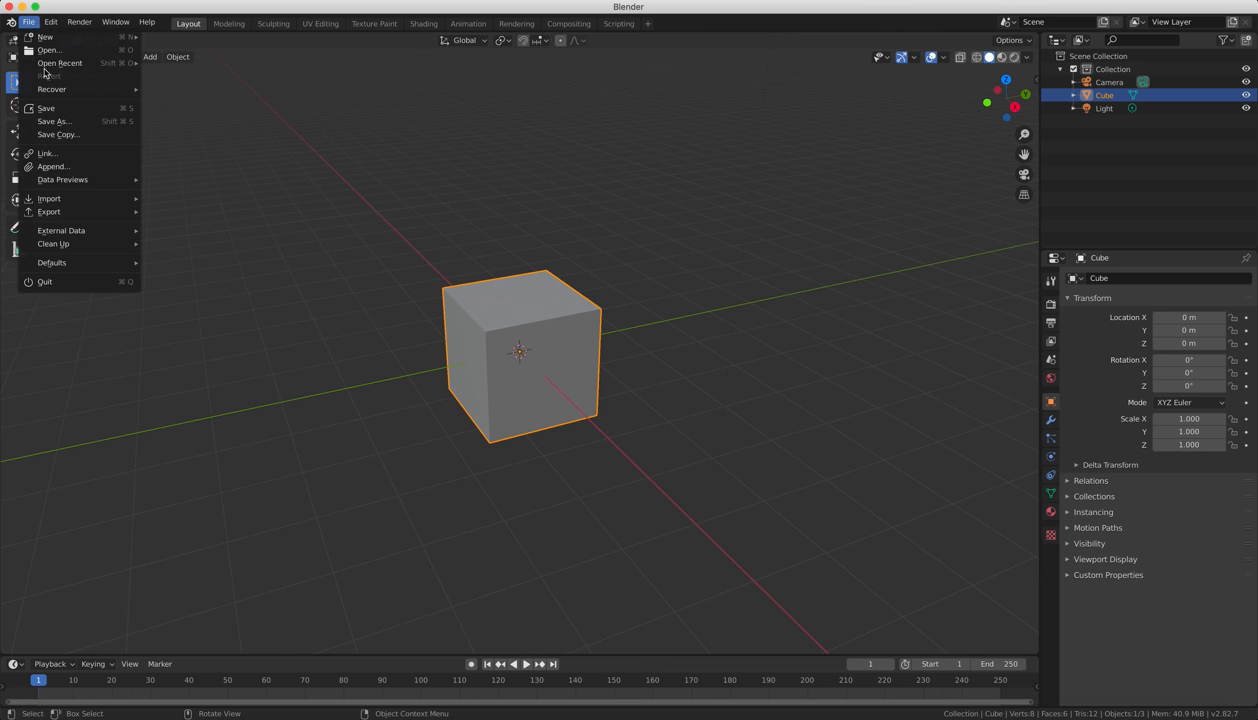
left_click(52, 122)
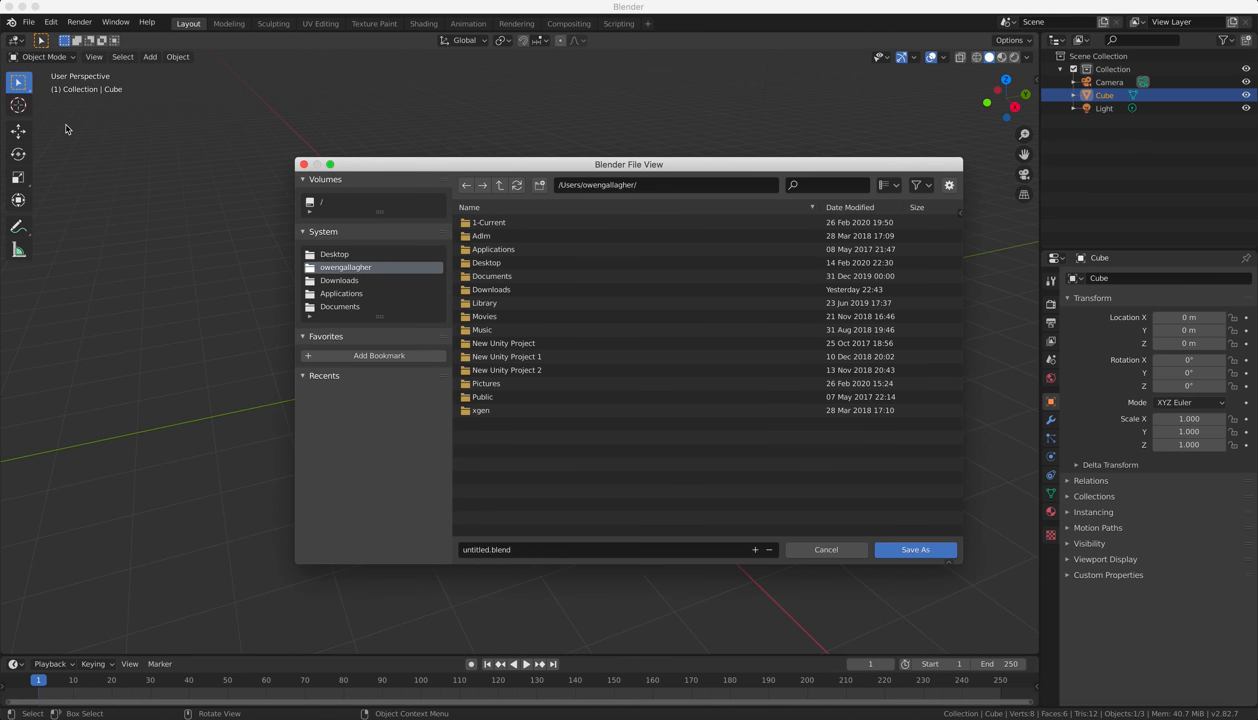
mouse_move(408, 174)
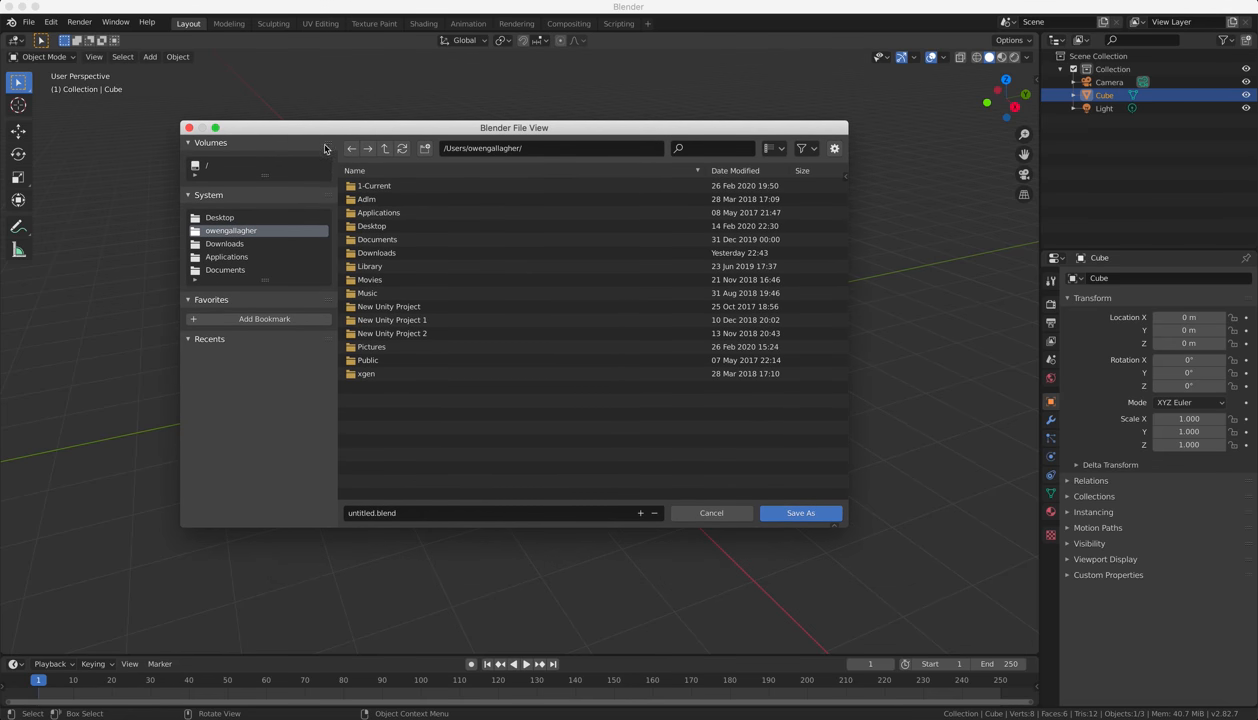
mouse_move(238, 244)
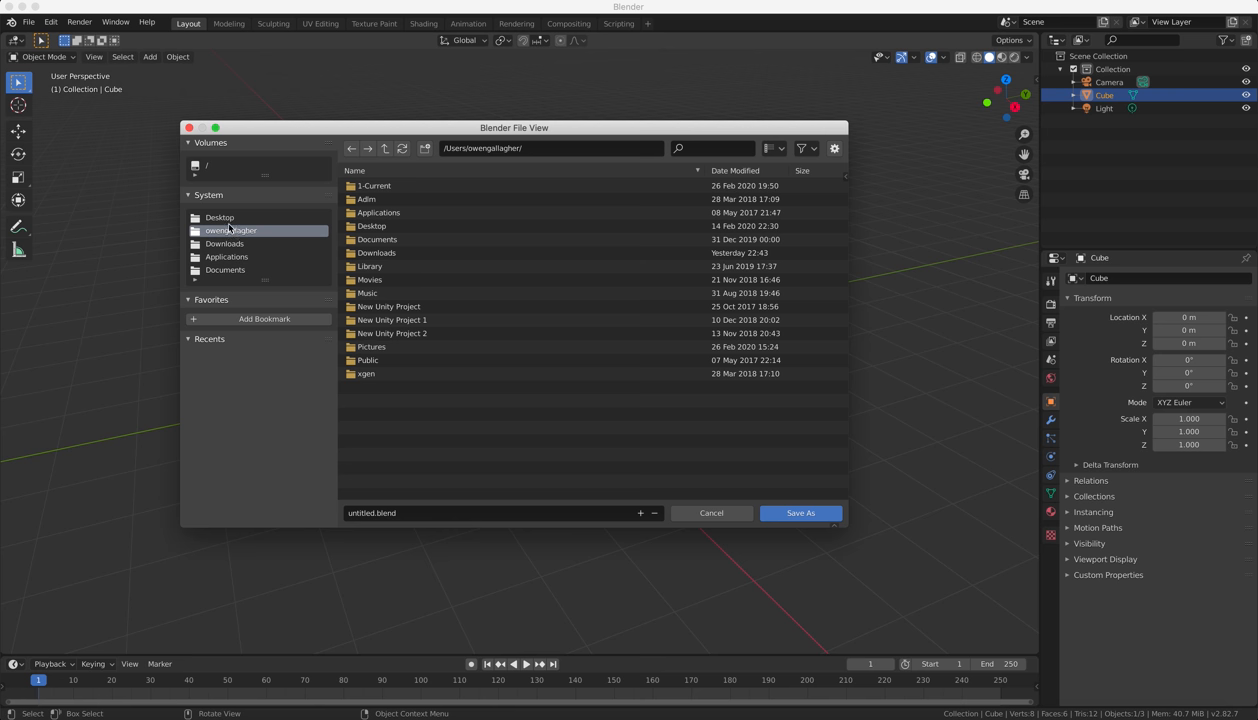
Browse Desktop, Downloads, Applications and Documents in the sidebar, settling on Desktop as destination.
left_click(220, 216)
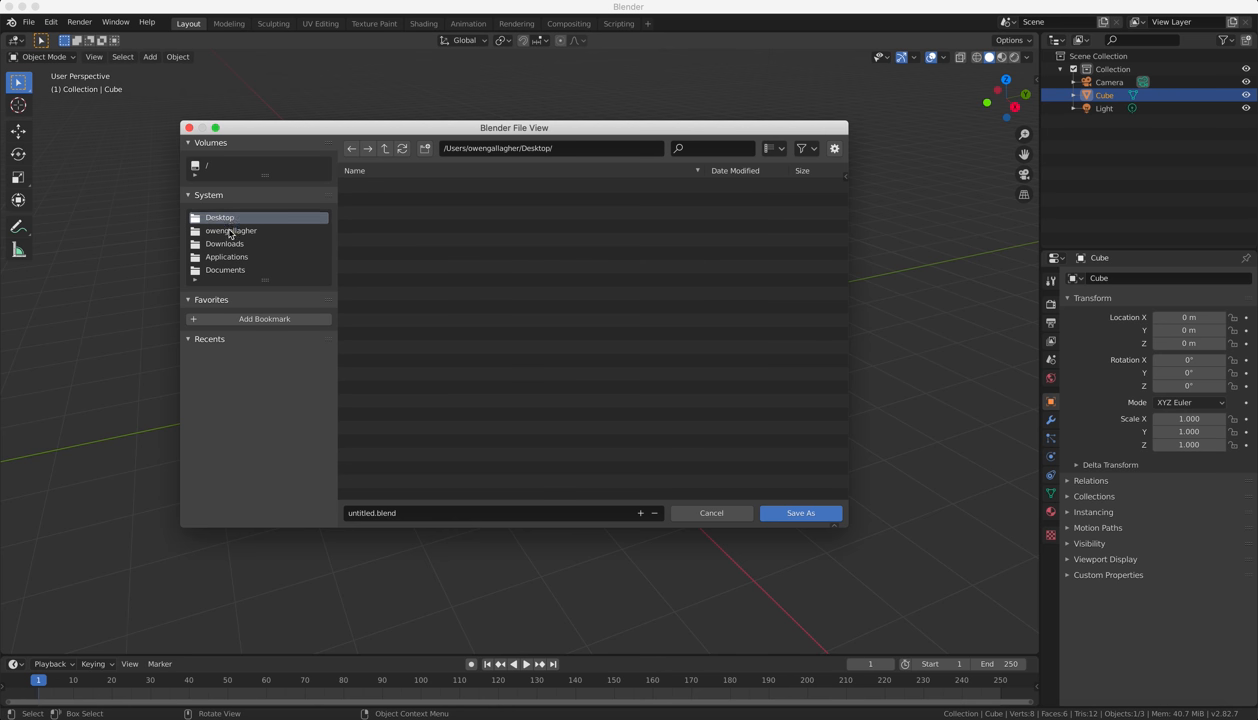
left_click(224, 244)
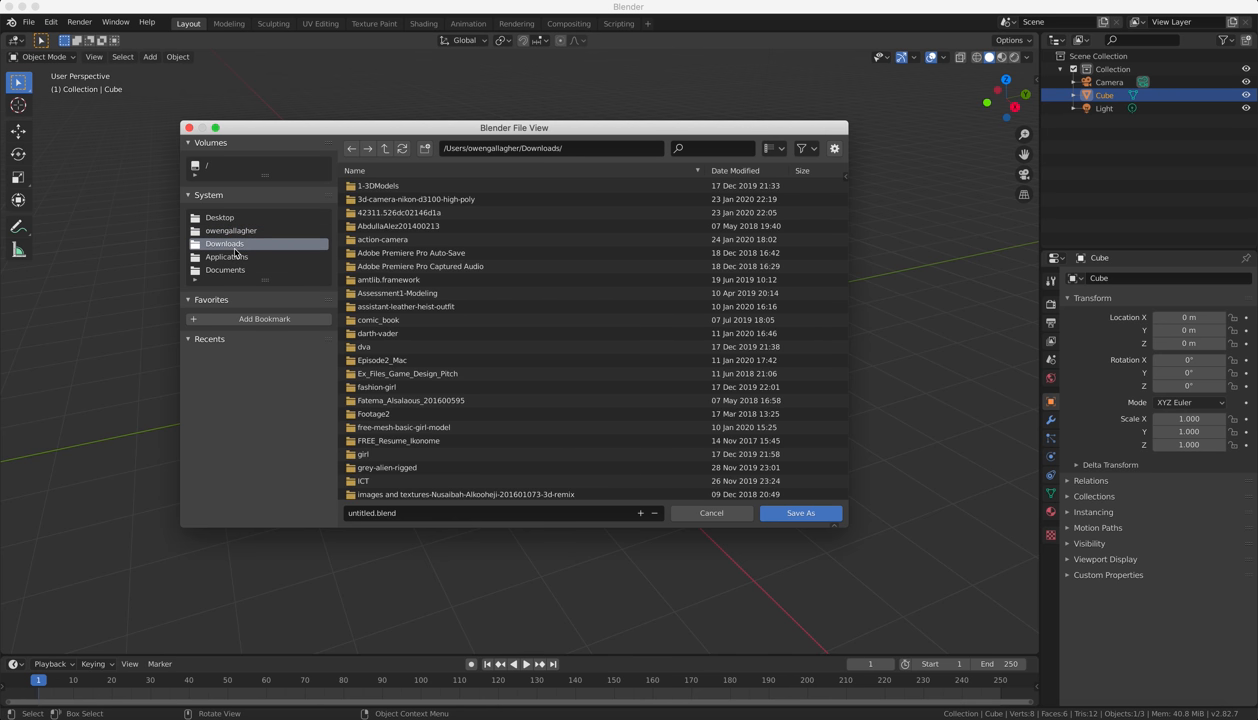
left_click(226, 256)
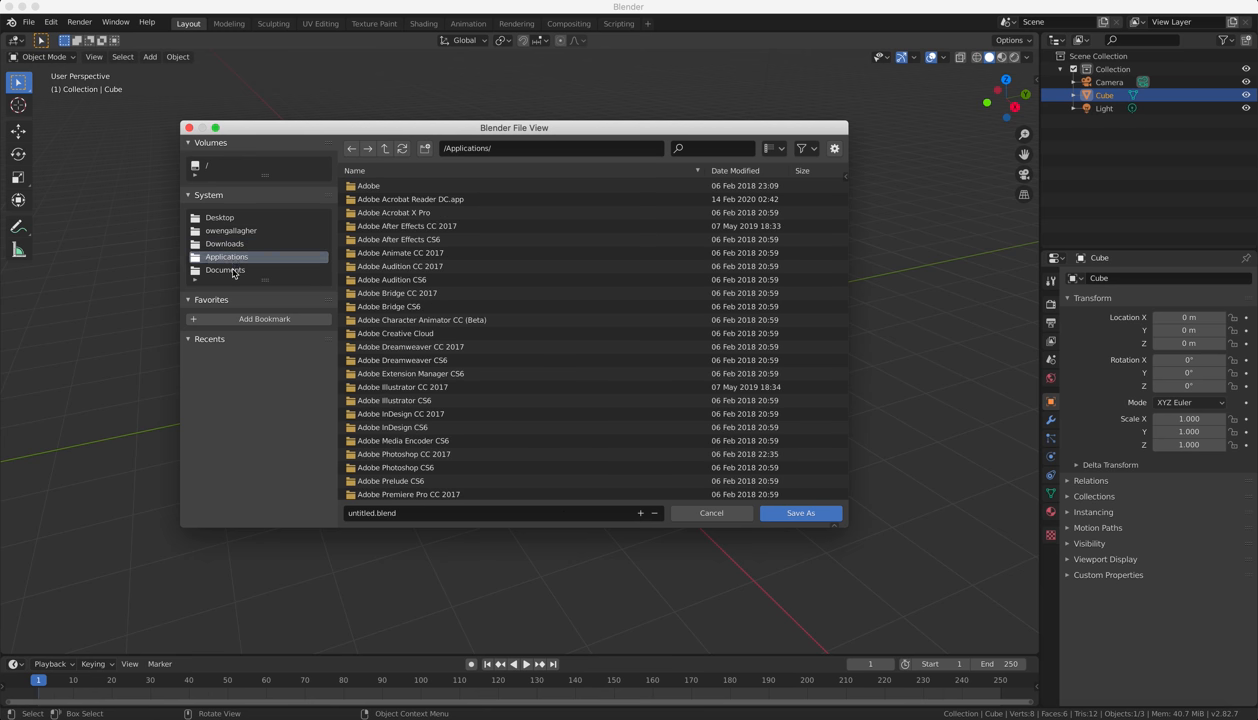
left_click(224, 268)
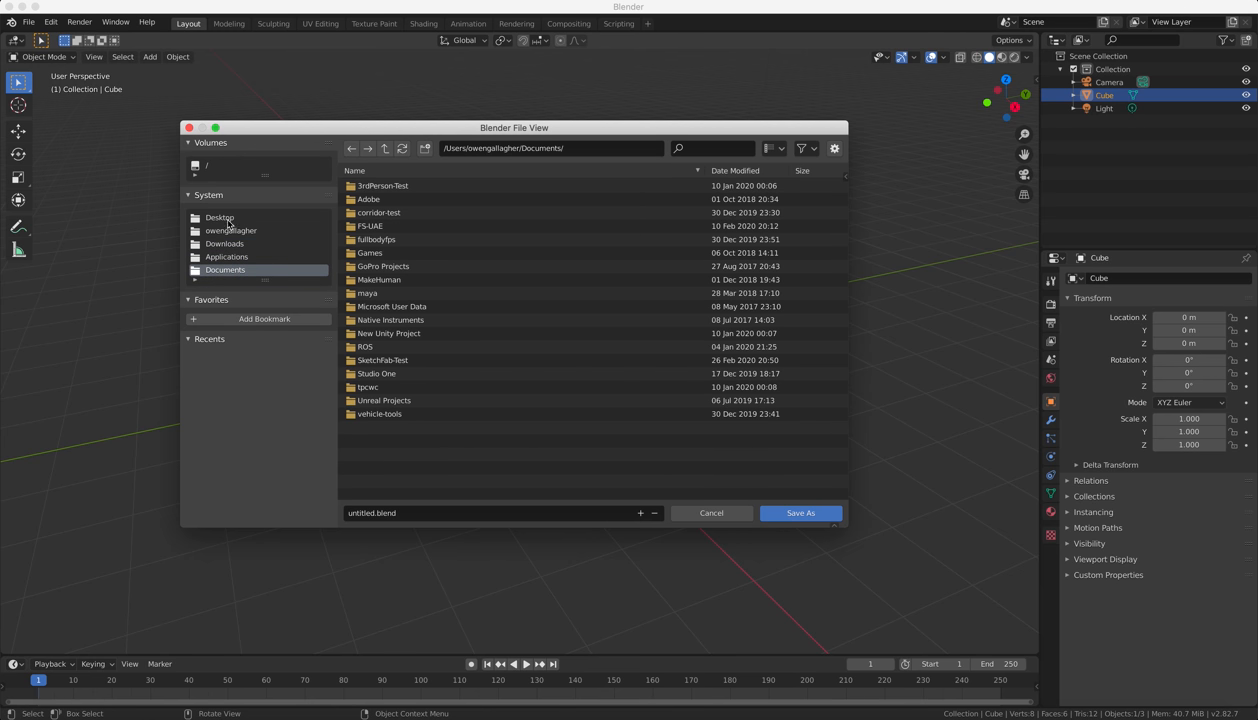
left_click(220, 216)
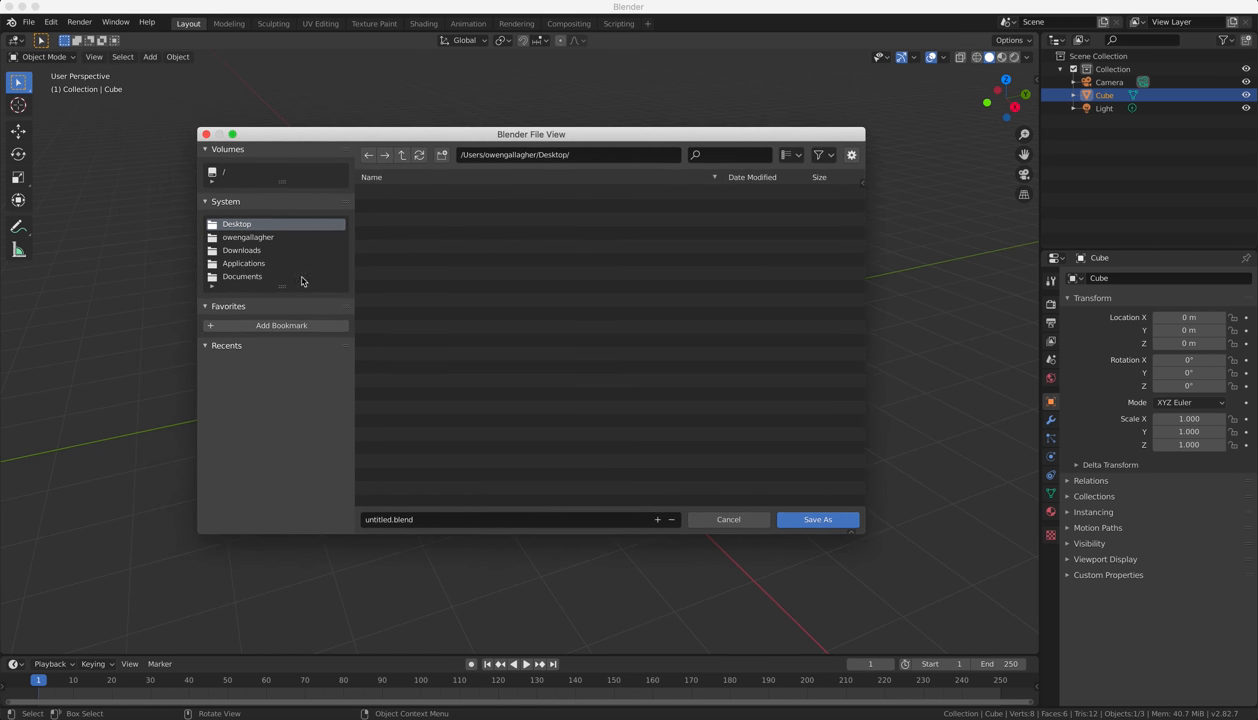
mouse_move(242, 276)
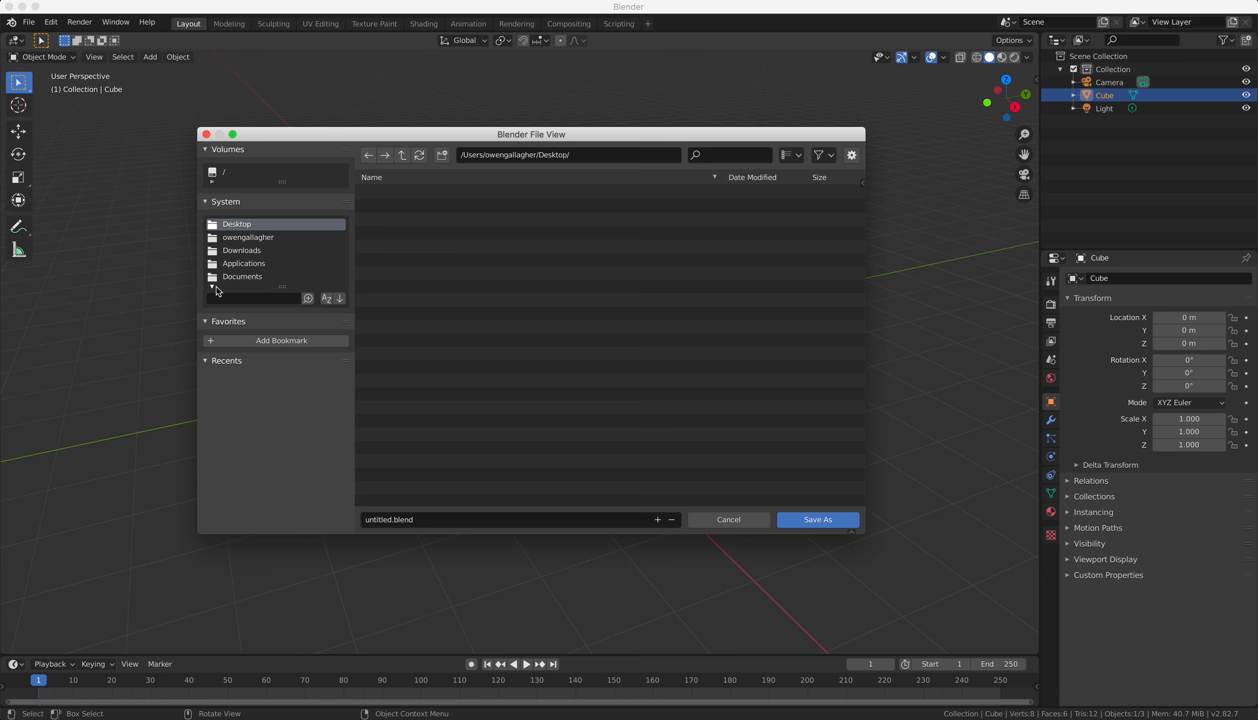
left_click(242, 276)
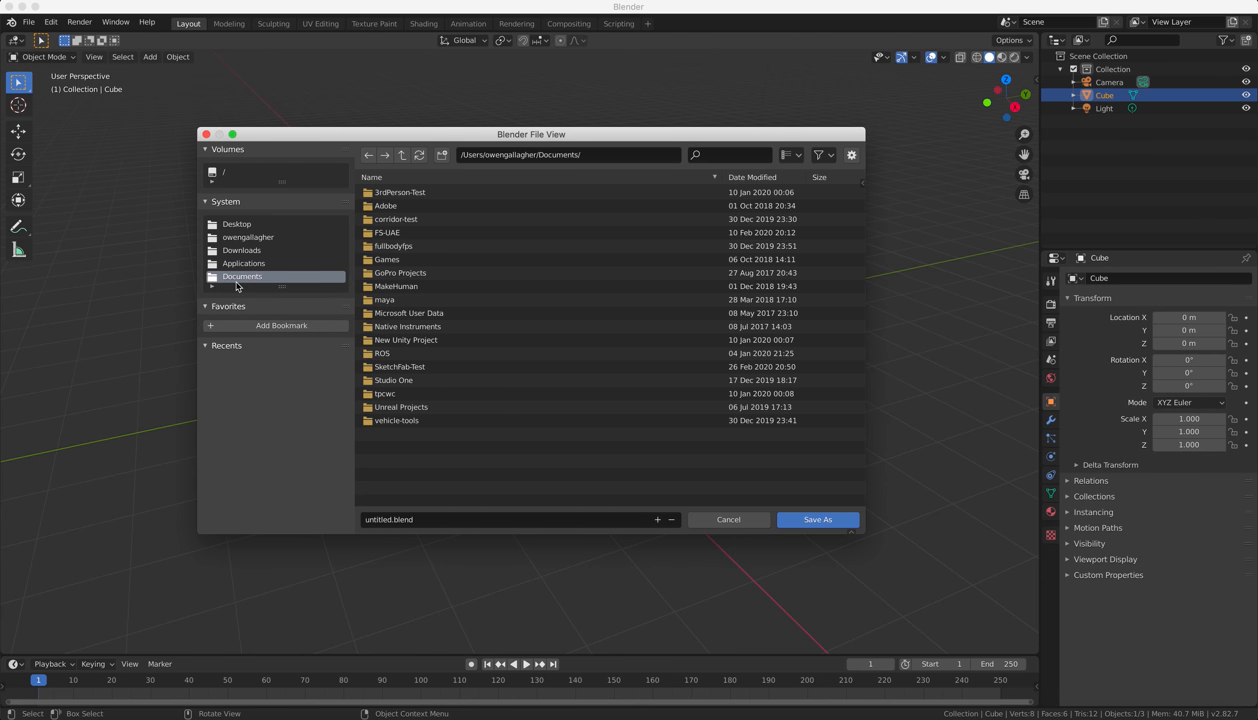
mouse_move(240, 282)
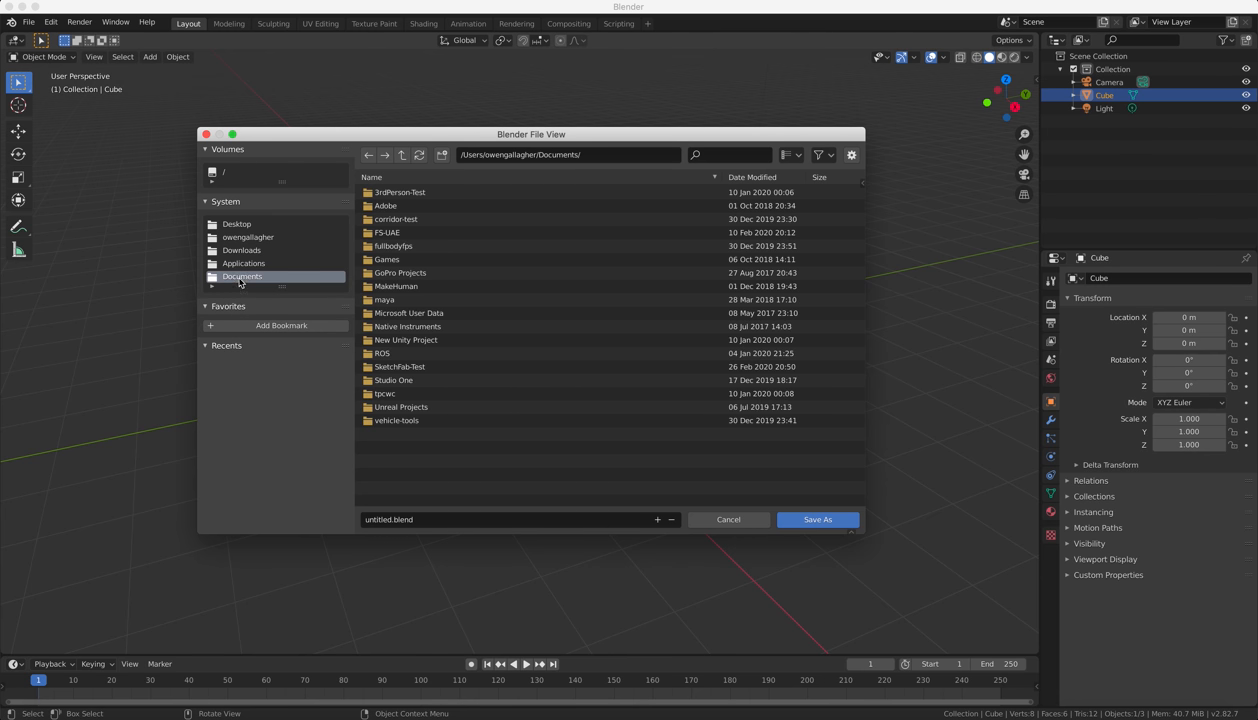
left_click(236, 224)
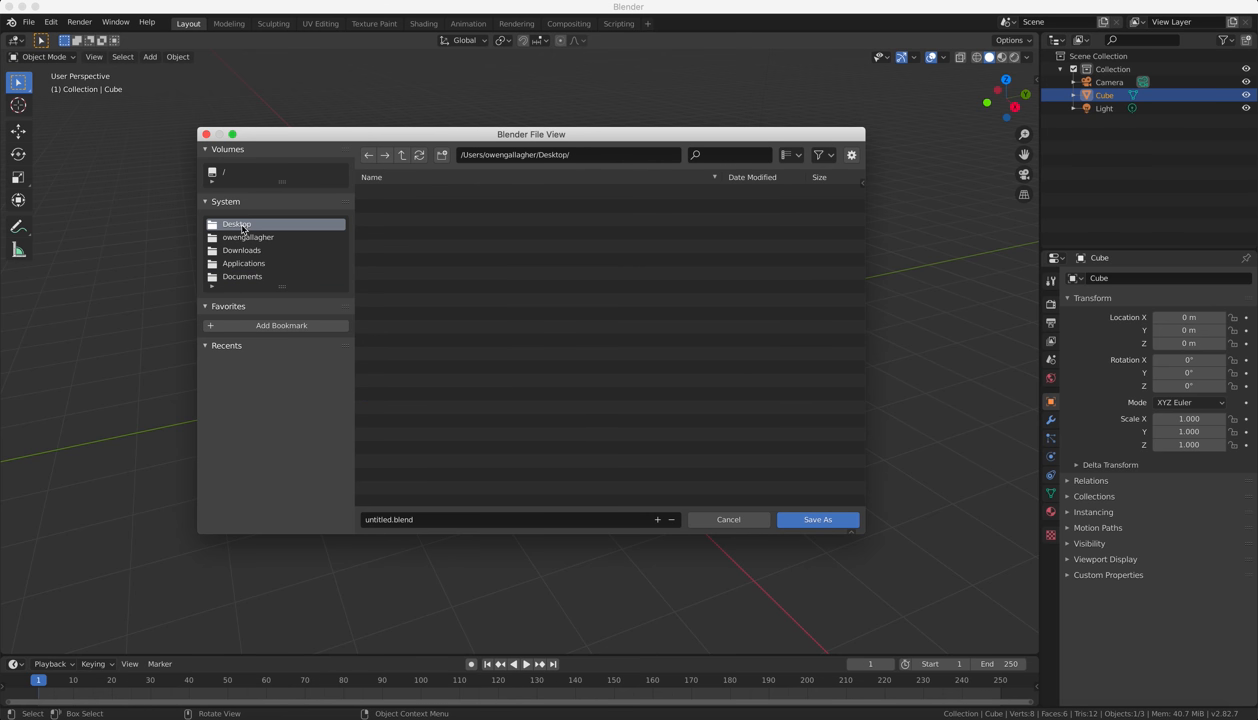
left_click(236, 224)
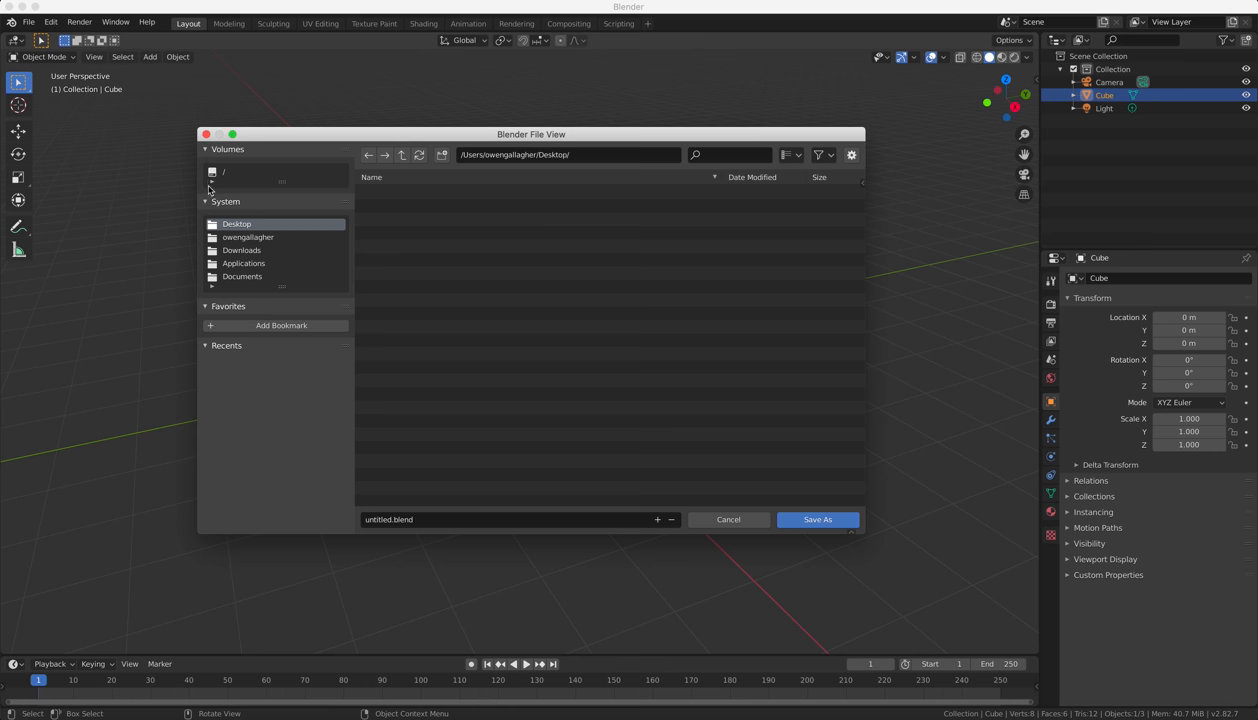
mouse_move(276, 276)
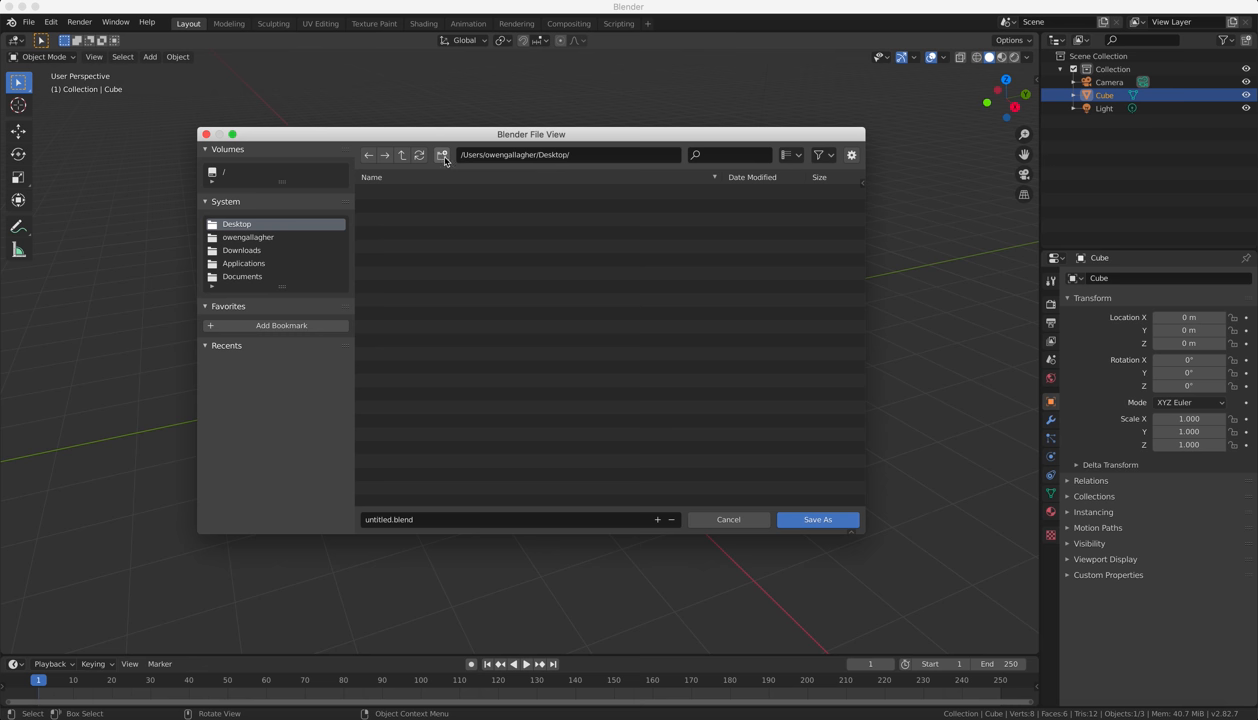
mouse_move(444, 156)
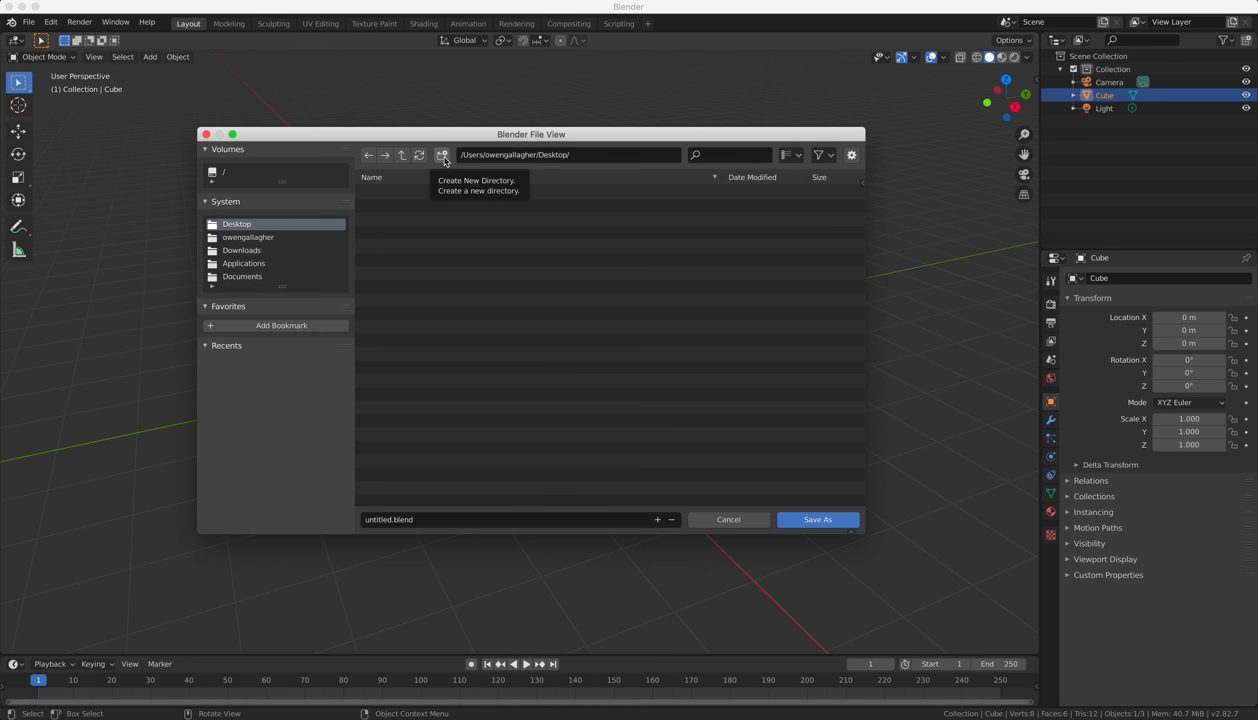
Create a new folder on the Desktop and rename it MyProject.
left_click(442, 156)
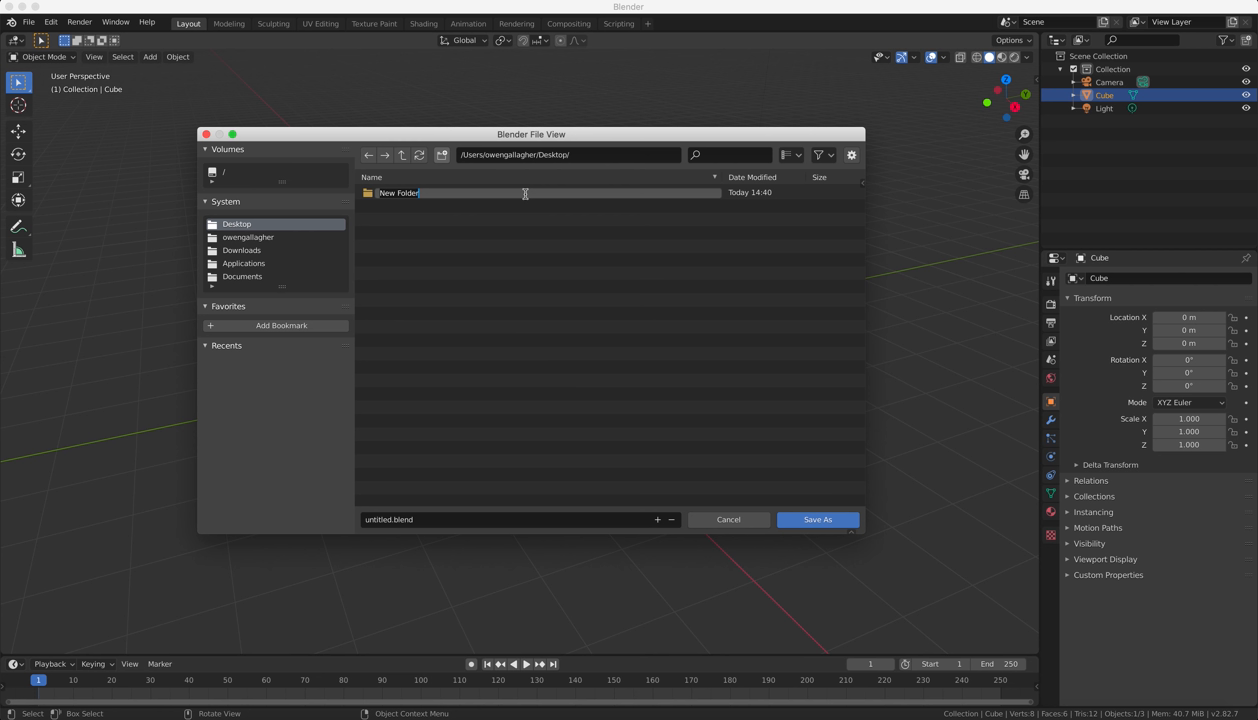
double_click(398, 192)
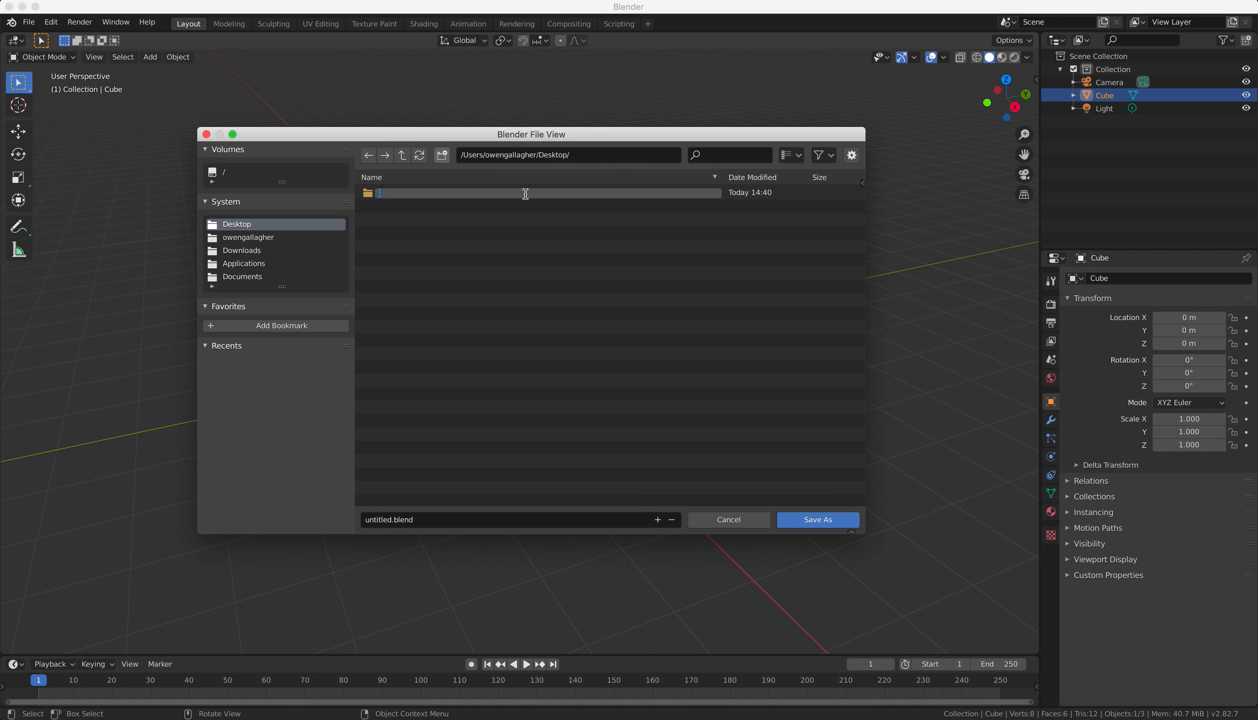
type("MyProj")
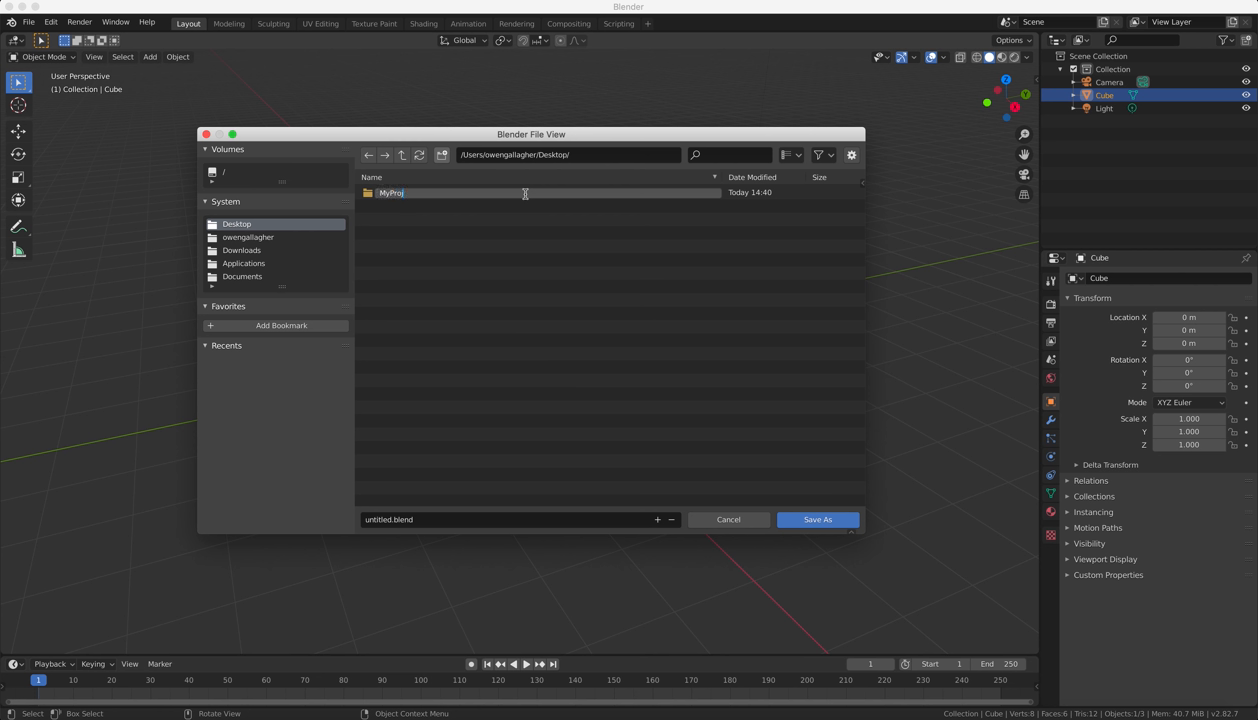
type("ect")
left_click(520, 520)
type("my")
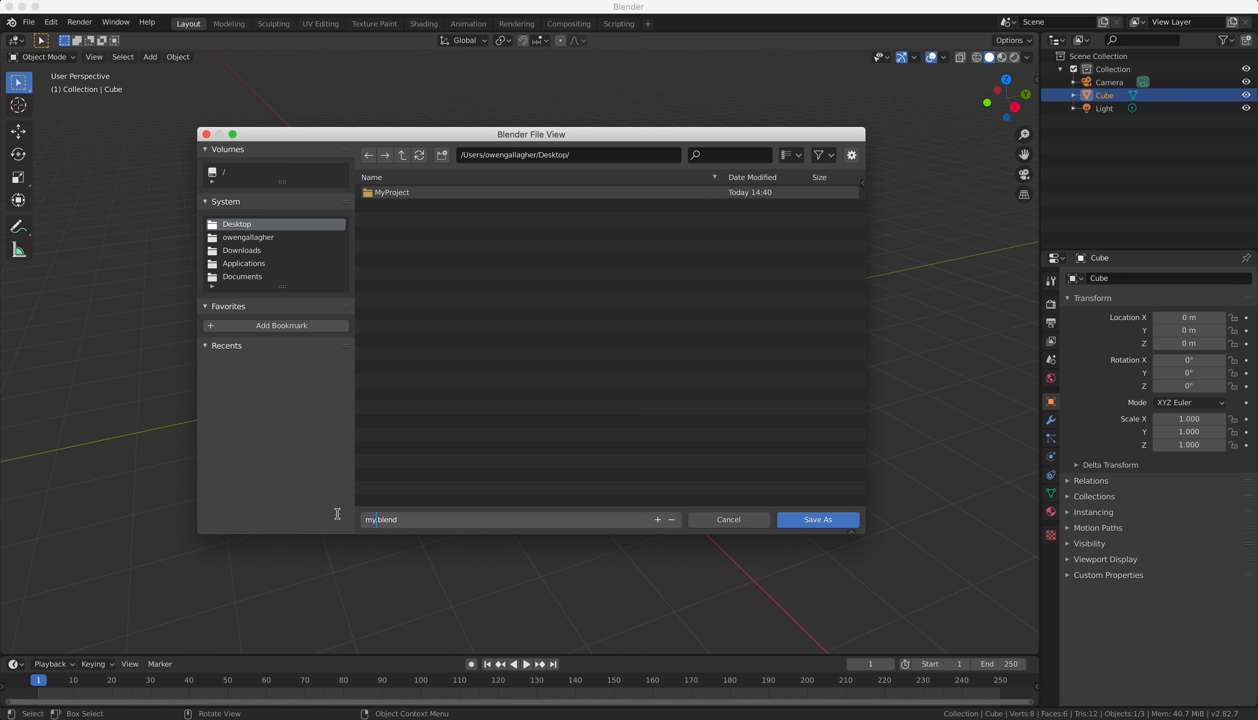
Save the scene as myProject.blend in the new folder.
type("3D")
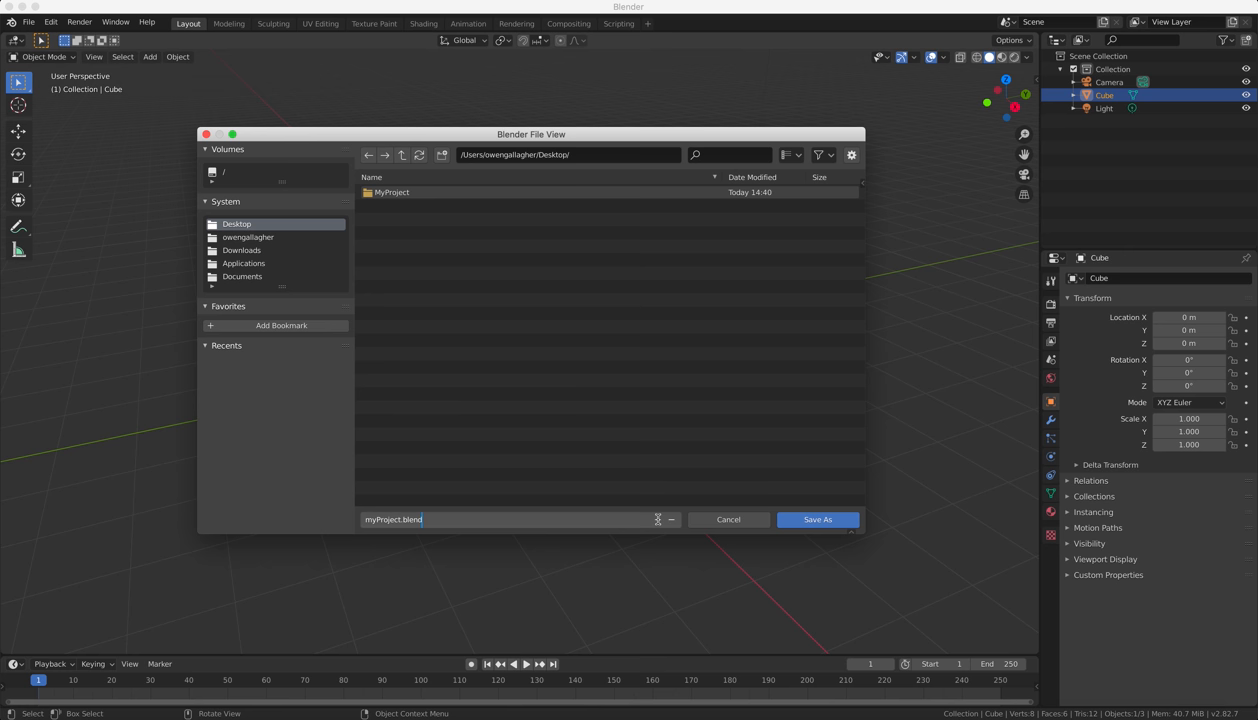
left_click(816, 520)
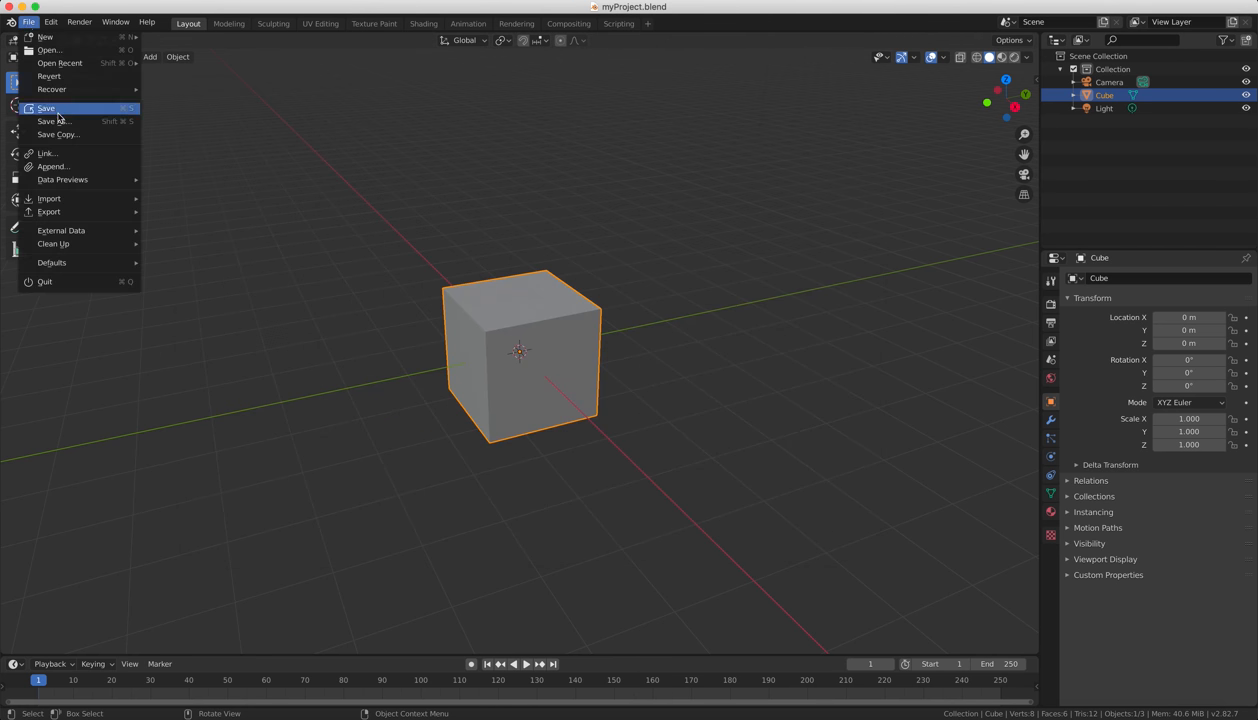
Save incremented versions myProject3 and myProject4, cancel a further Save As, and rotate the cube.
left_click(52, 122)
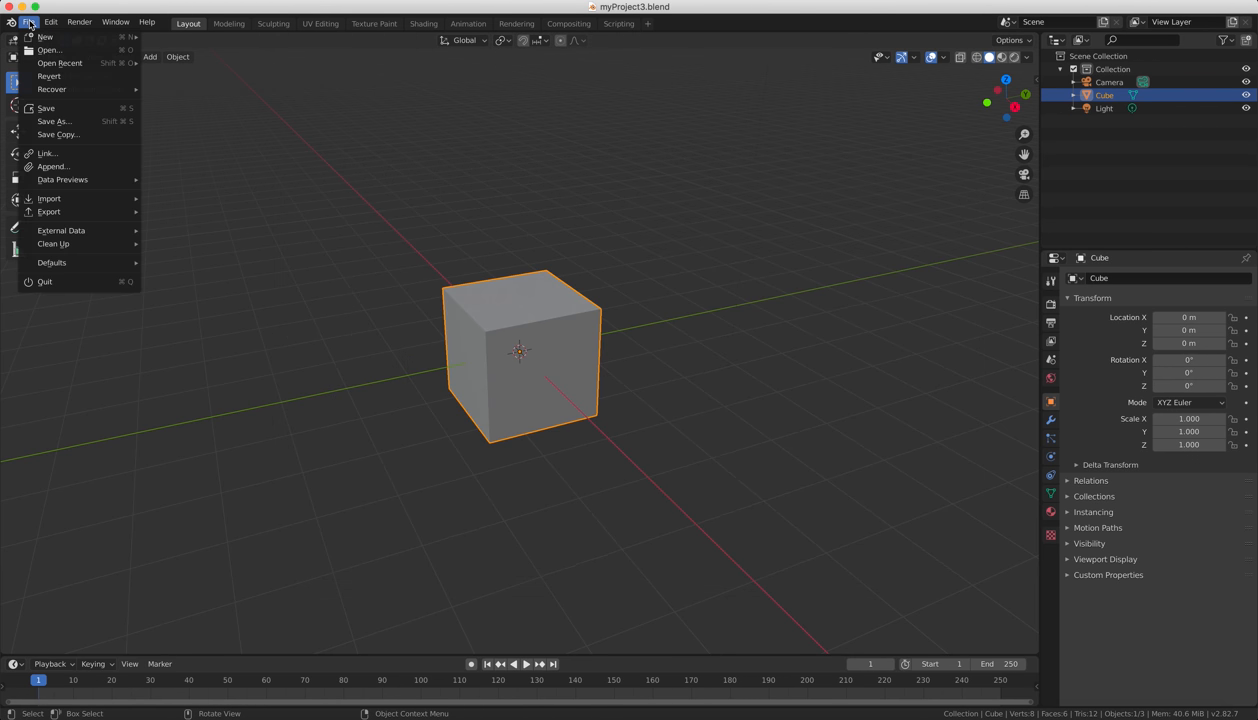
left_click(54, 122)
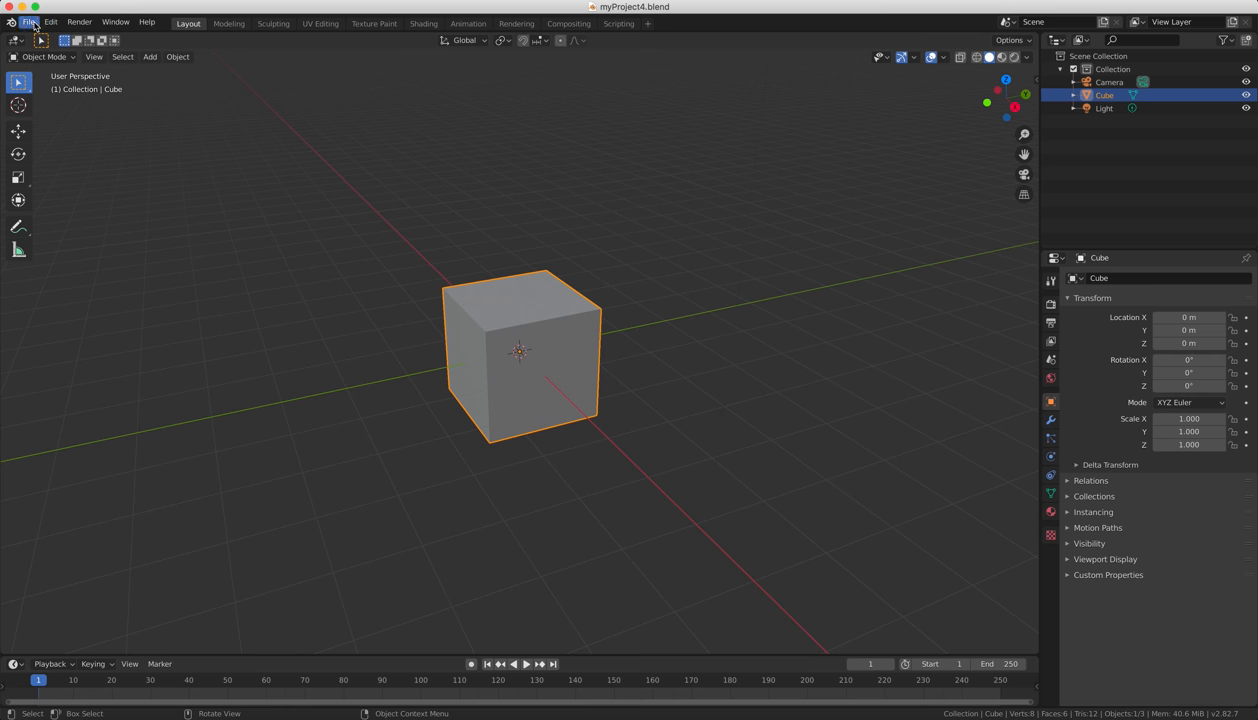
left_click(28, 20)
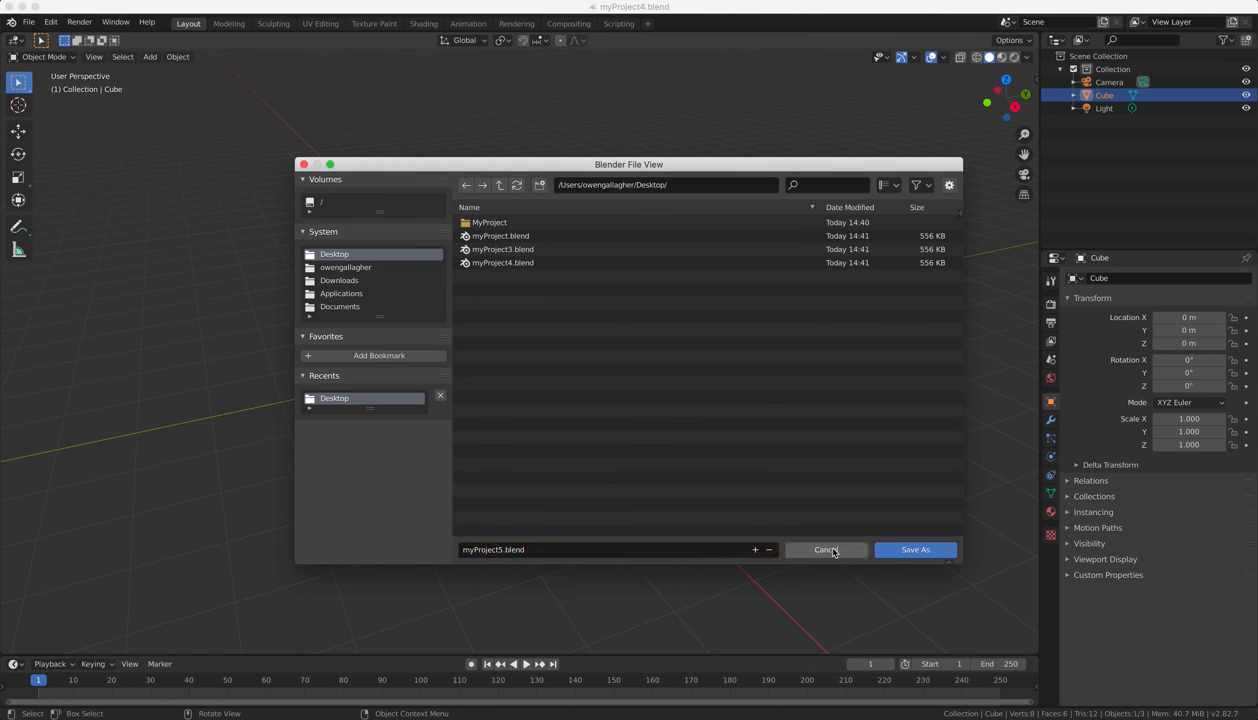
left_click(914, 548)
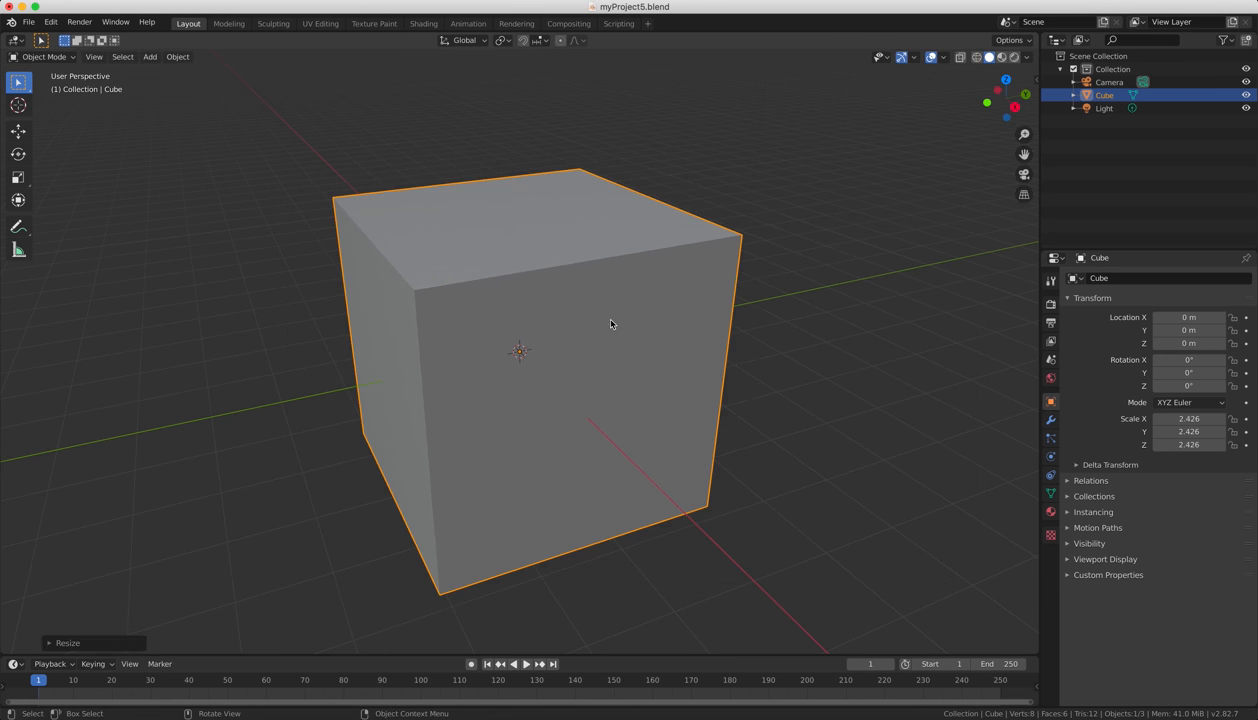
key("r")
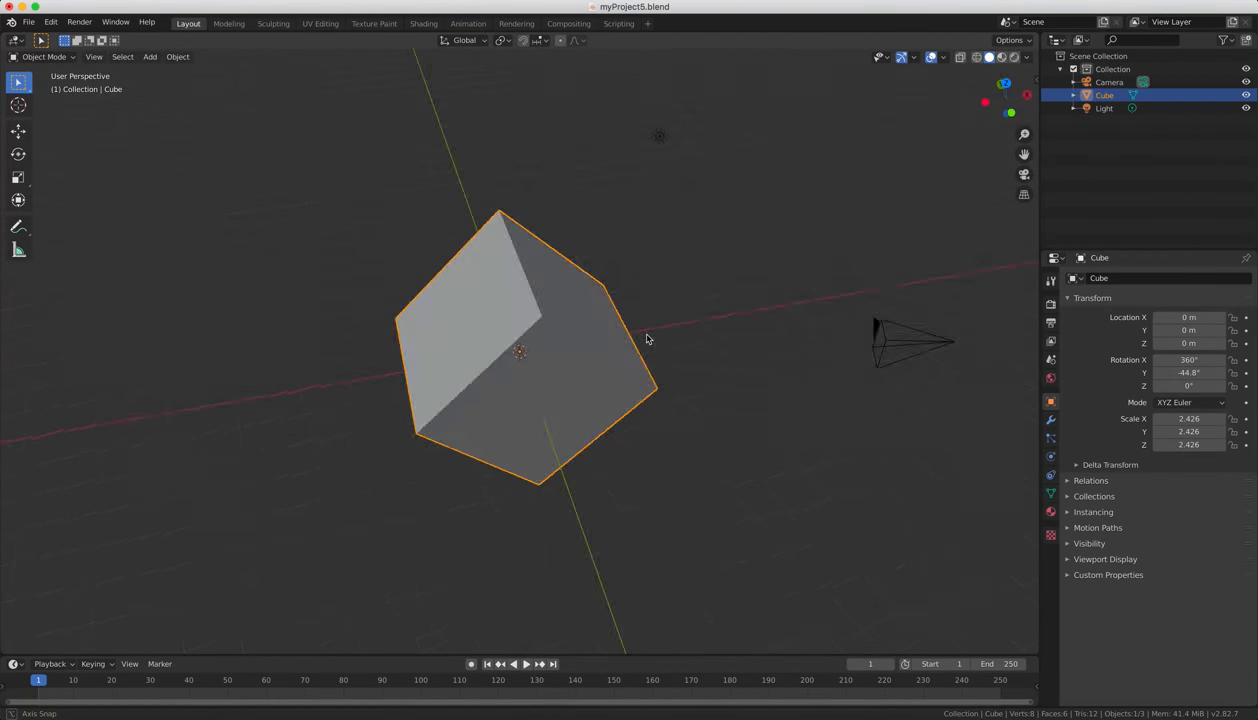
Save the rotated, scaled cube as the next version, myProject6.blend.
left_click(28, 20)
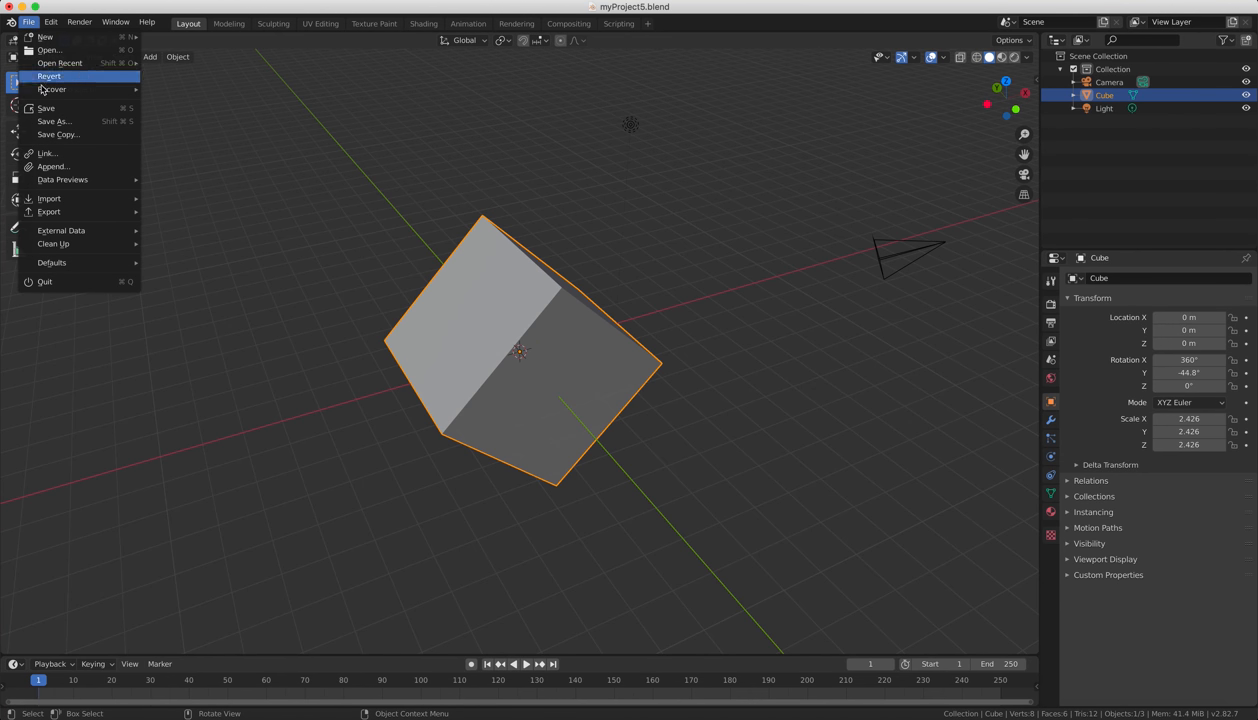
left_click(56, 122)
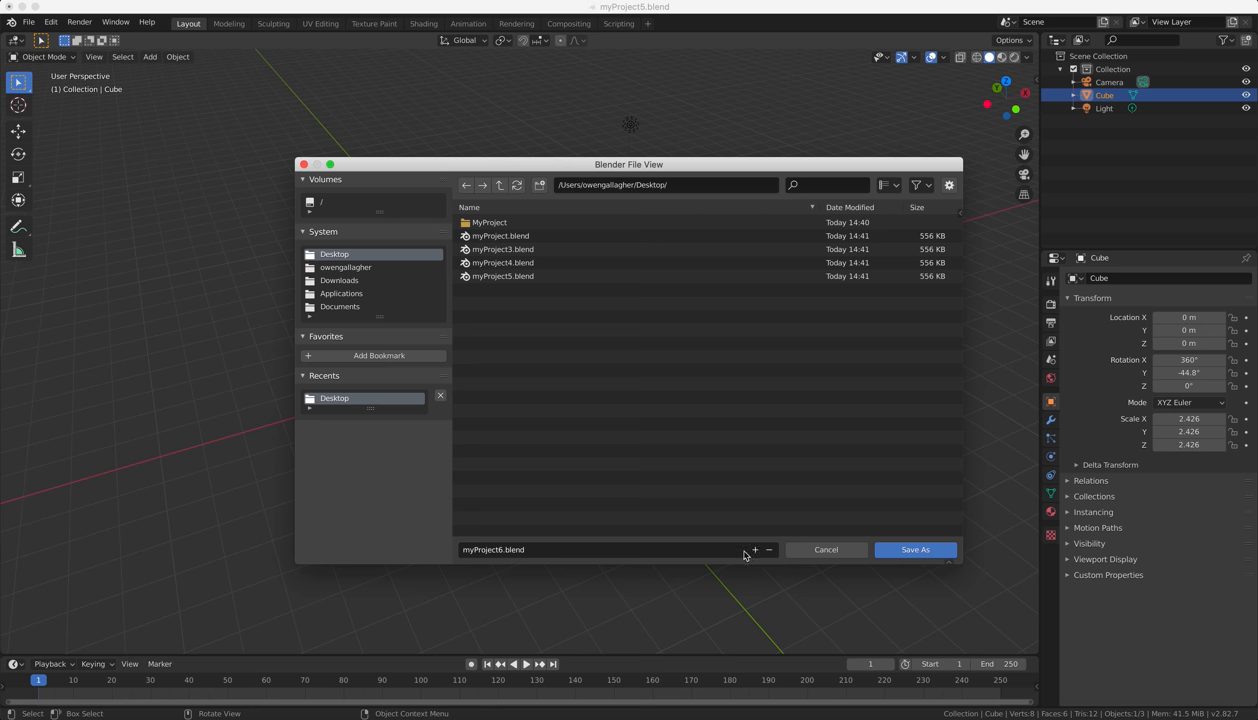
mouse_move(480, 510)
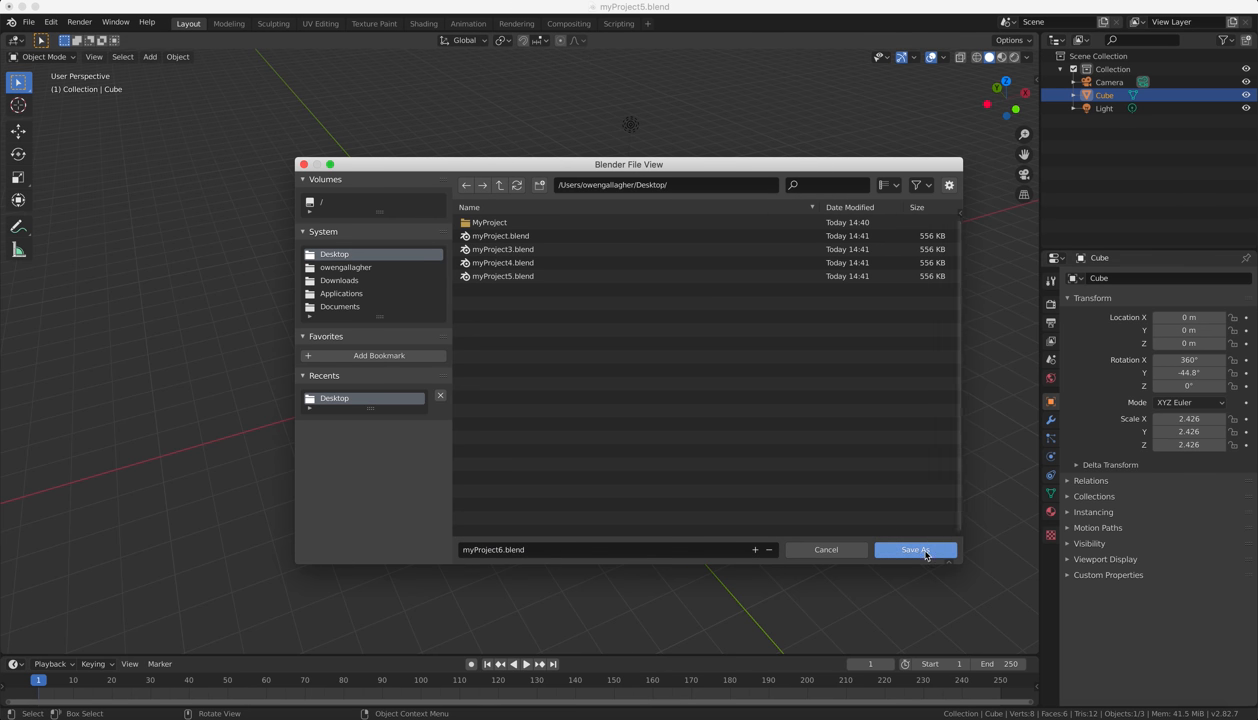
left_click(914, 548)
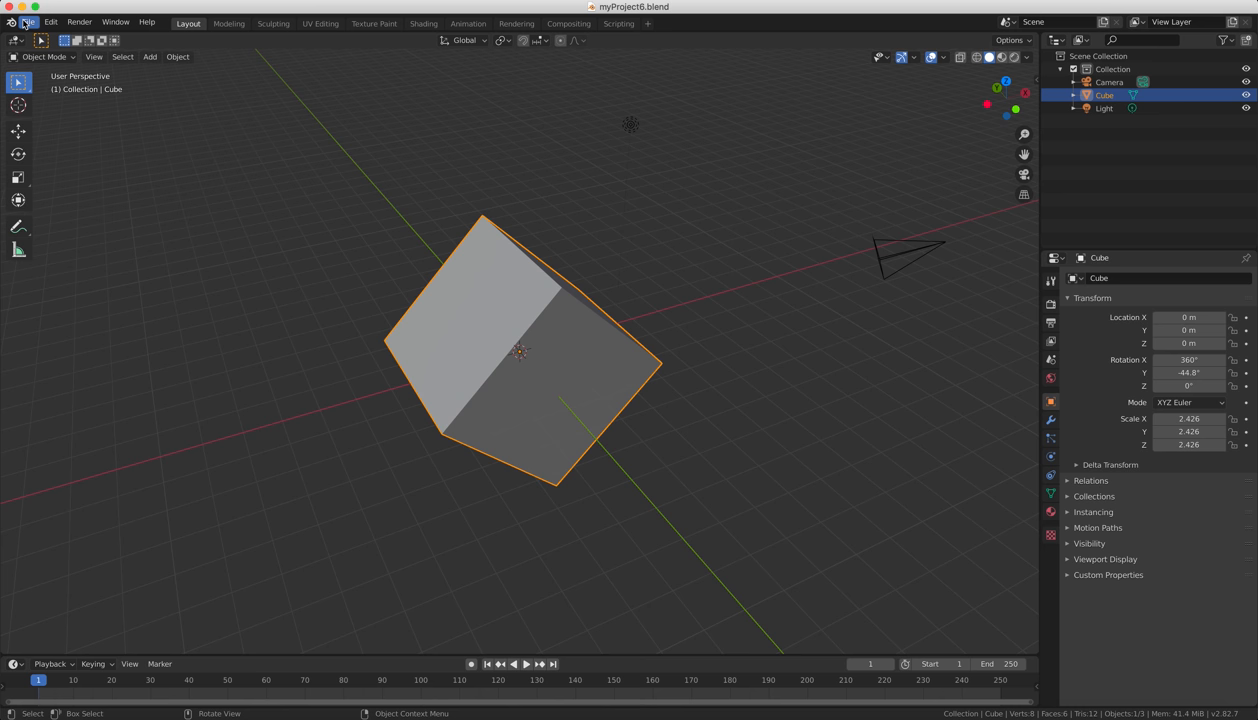
left_click(28, 20)
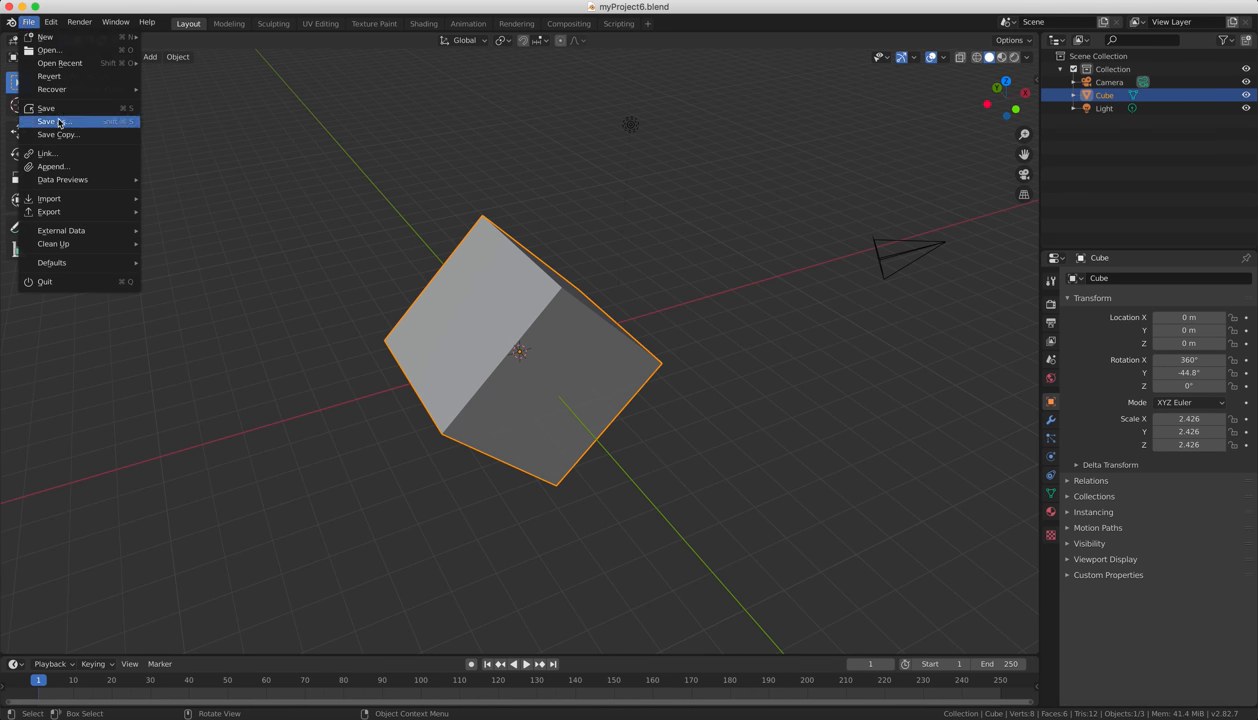
left_click(56, 122)
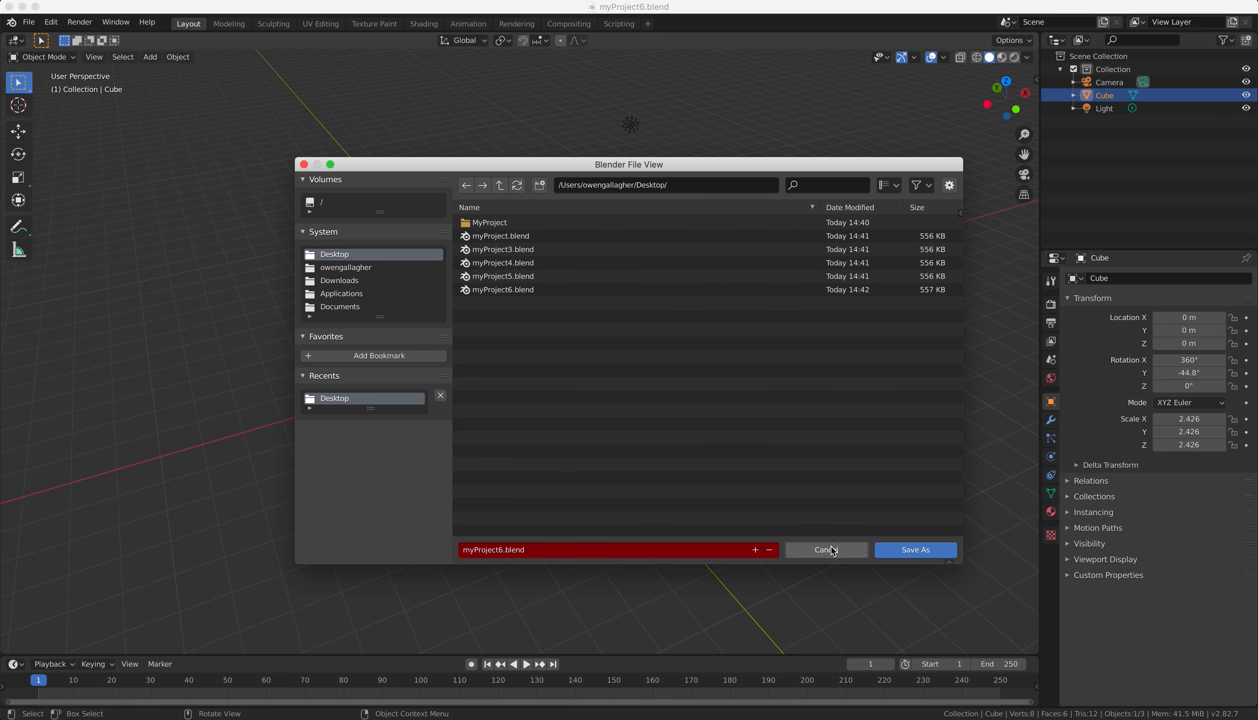
left_click(824, 548)
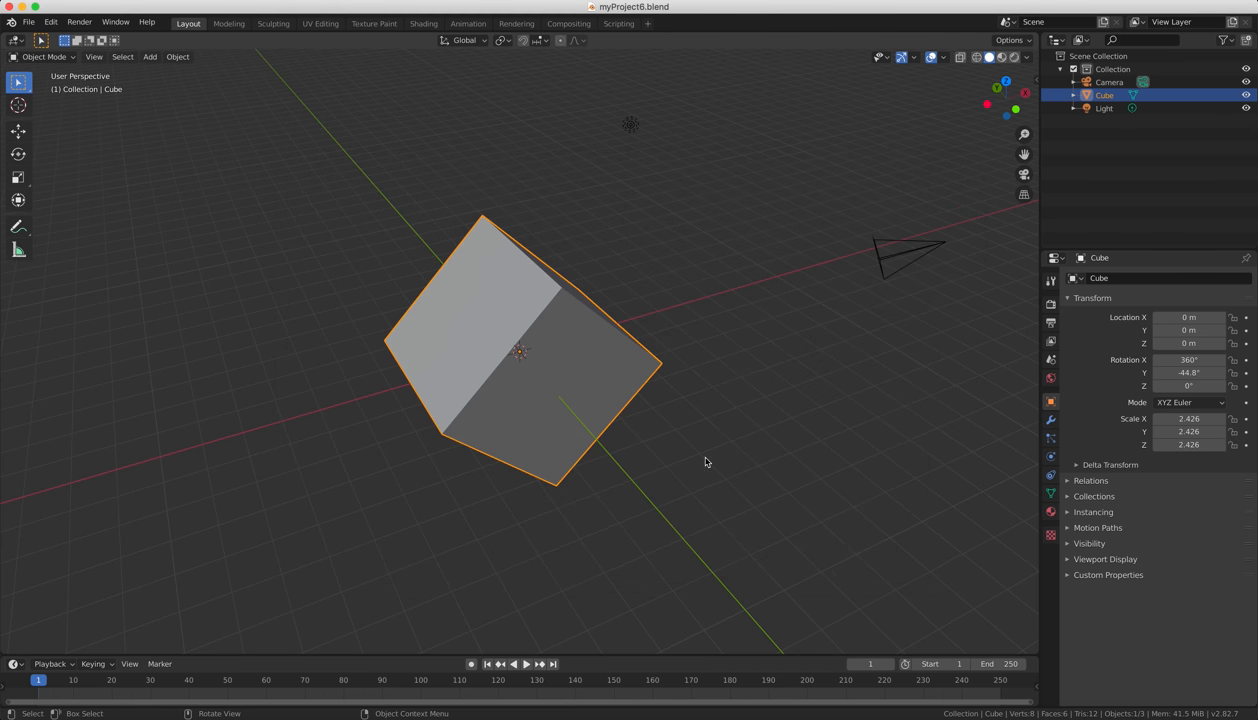
mouse_move(798, 480)
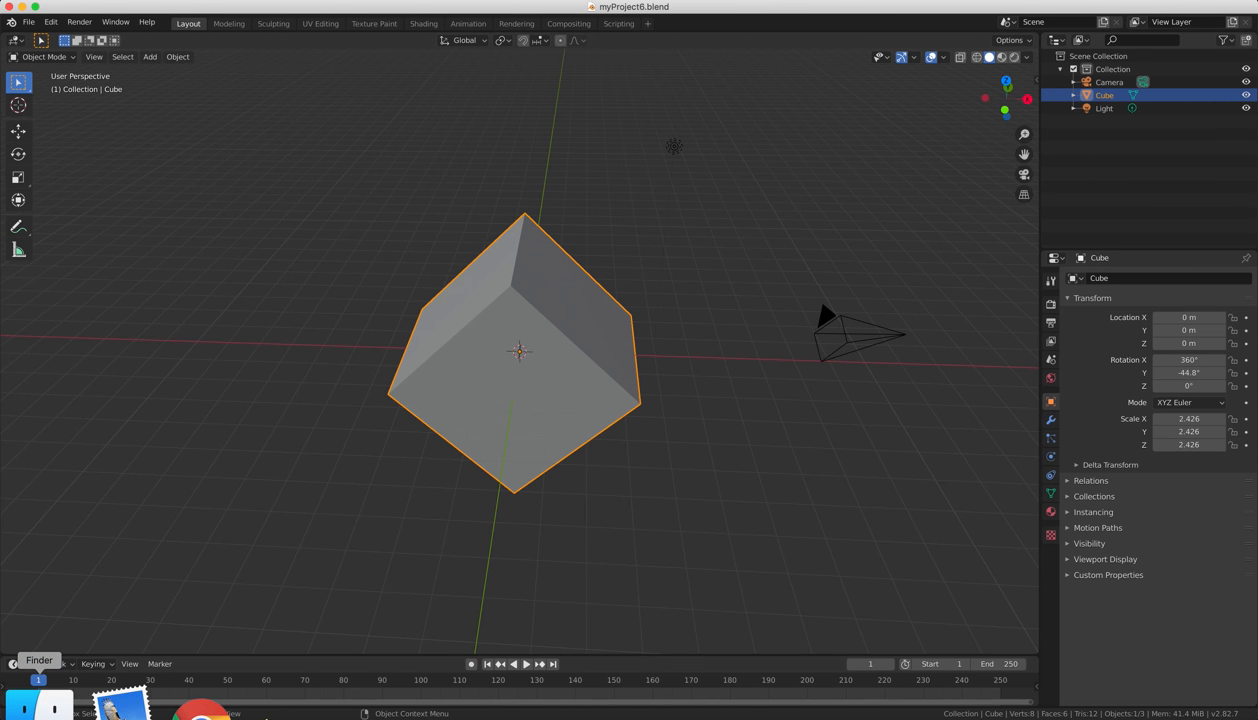
mouse_move(714, 414)
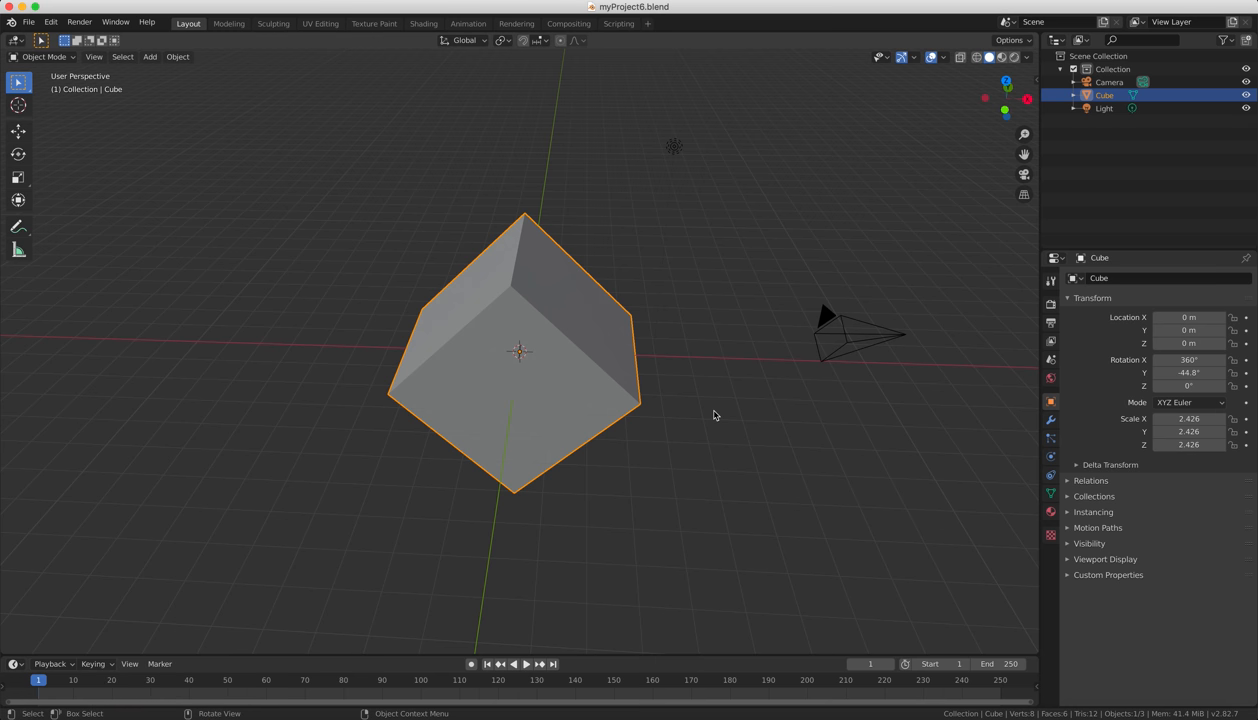
Orbit the viewport to face the cube more head-on.
left_click_drag(716, 414, 904, 352)
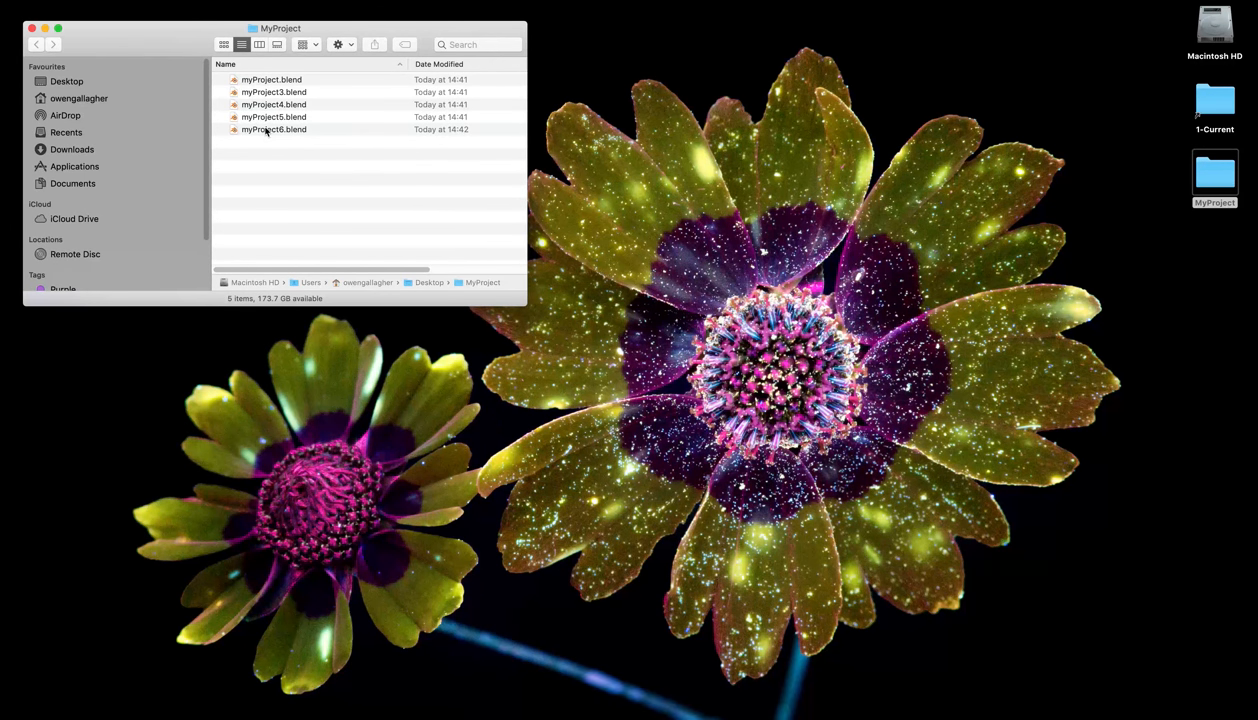
Open myProject6.blend from the MyProject Finder window so it loads in Blender.
left_click(272, 128)
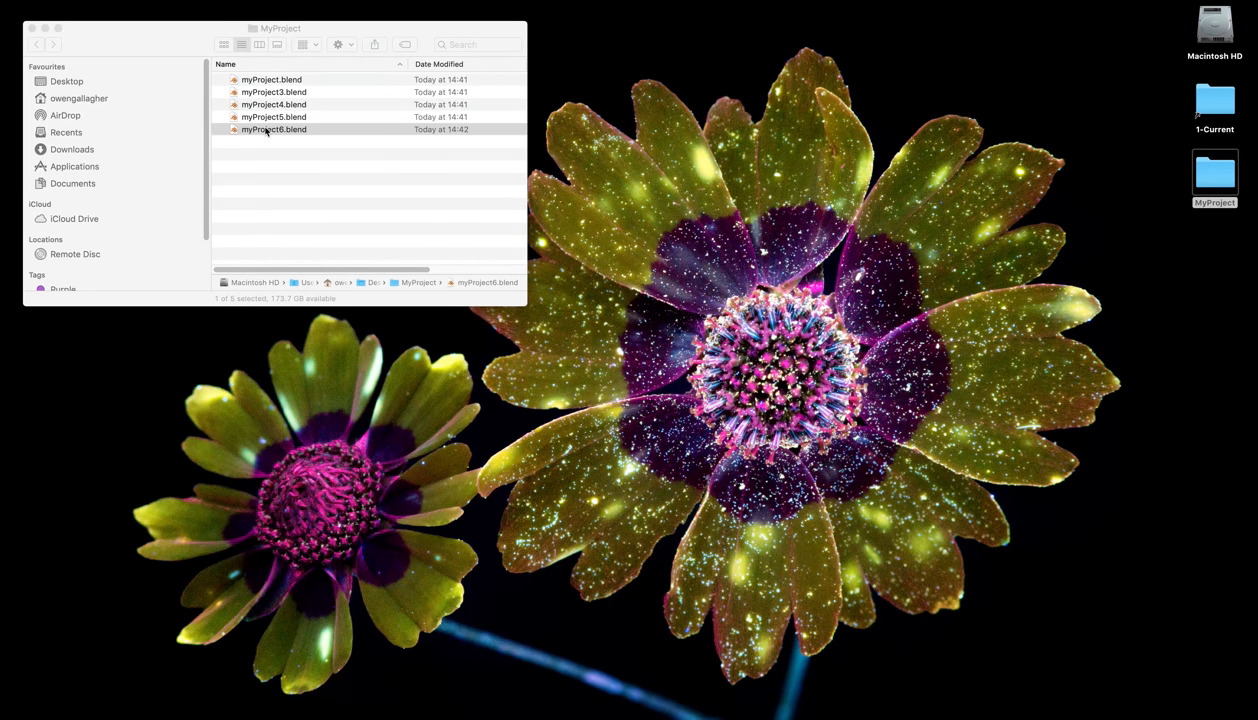
double_click(276, 128)
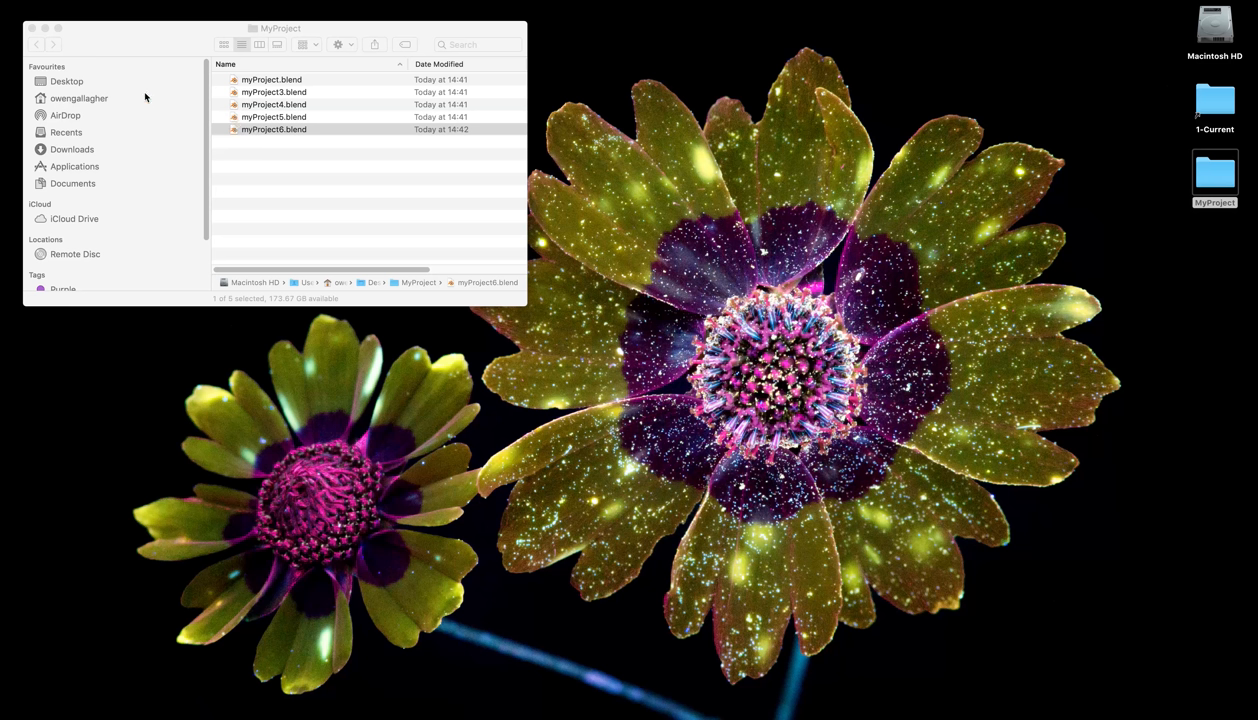
double_click(276, 128)
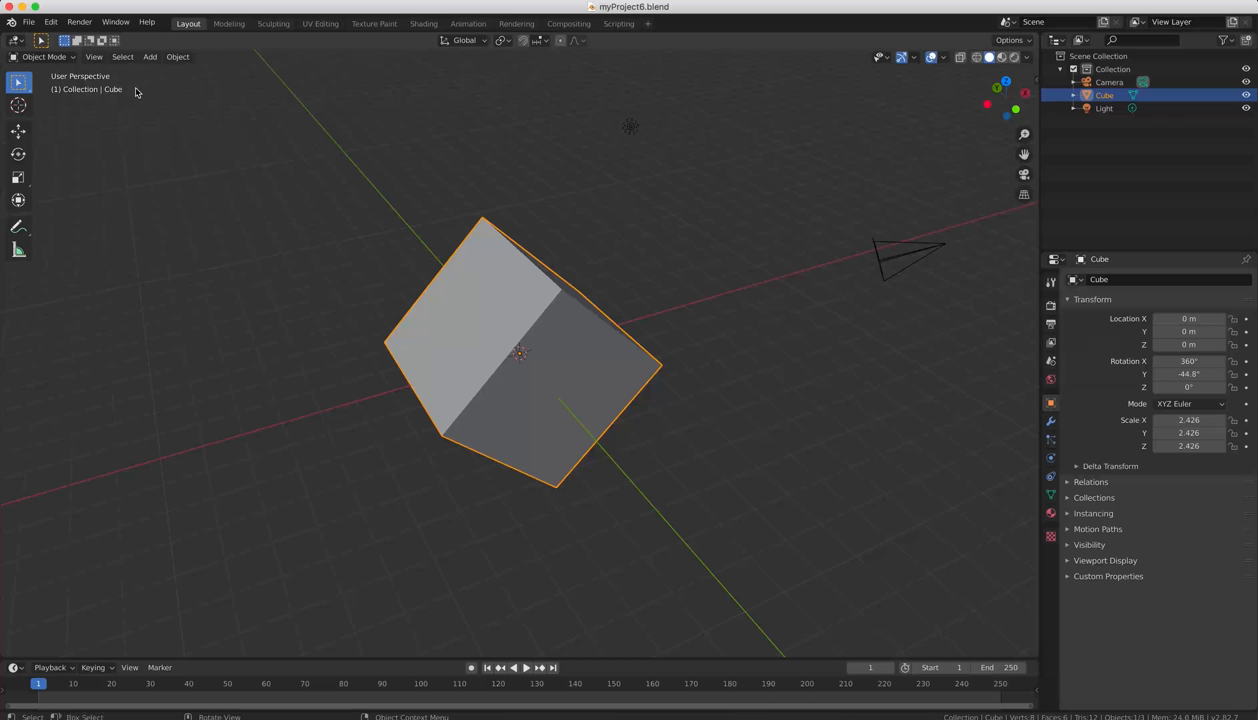
mouse_move(566, 358)
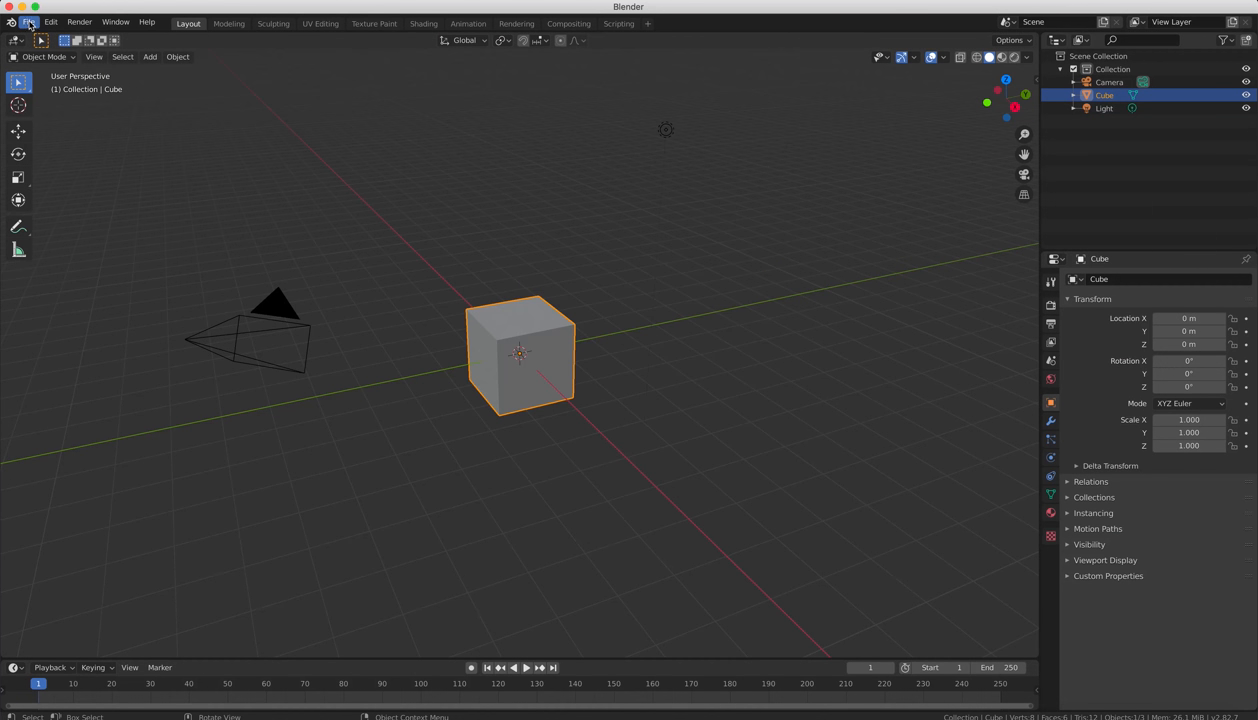
Recover the last session via File > Recover, restoring myProject6 with its rotated cube.
left_click(28, 20)
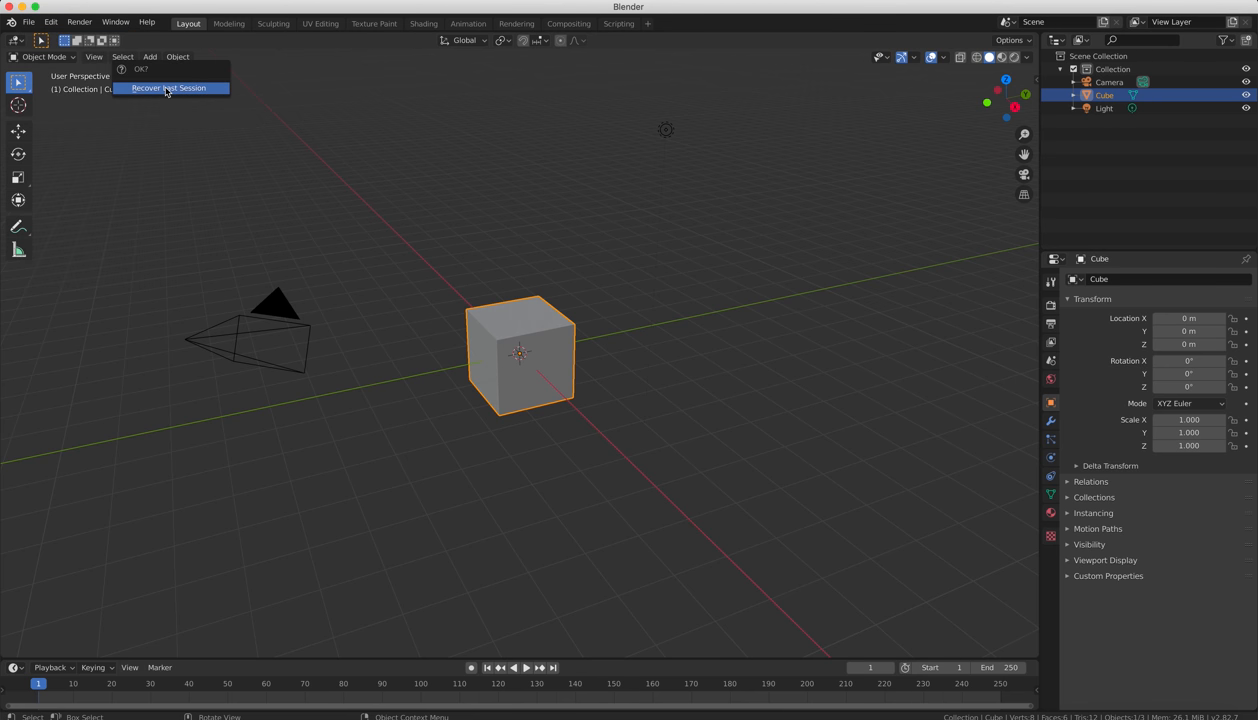
left_click(28, 20)
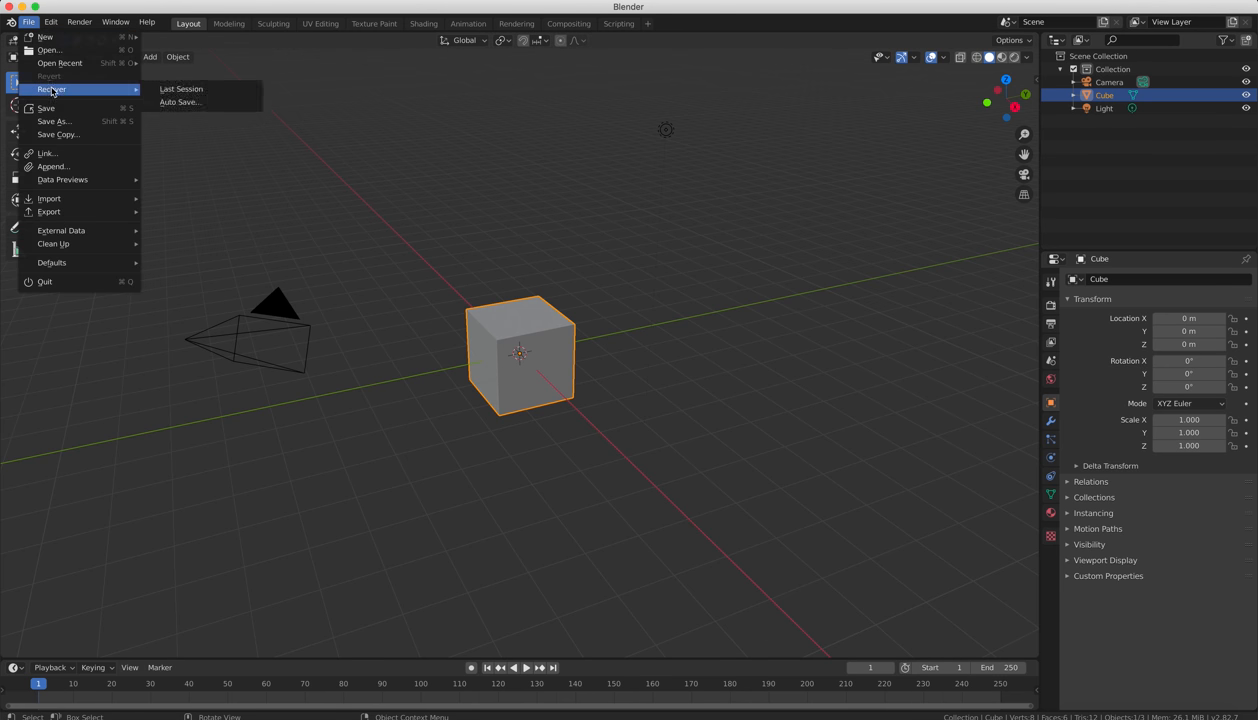
left_click(180, 88)
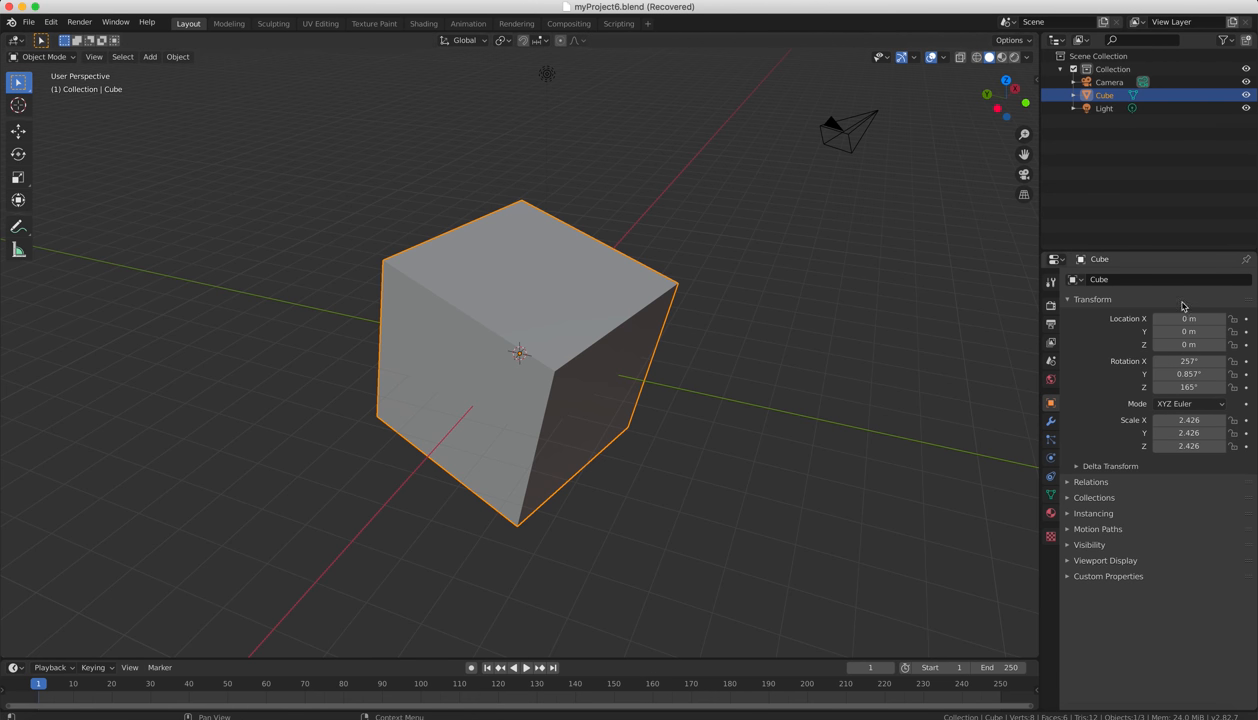
mouse_move(1052, 304)
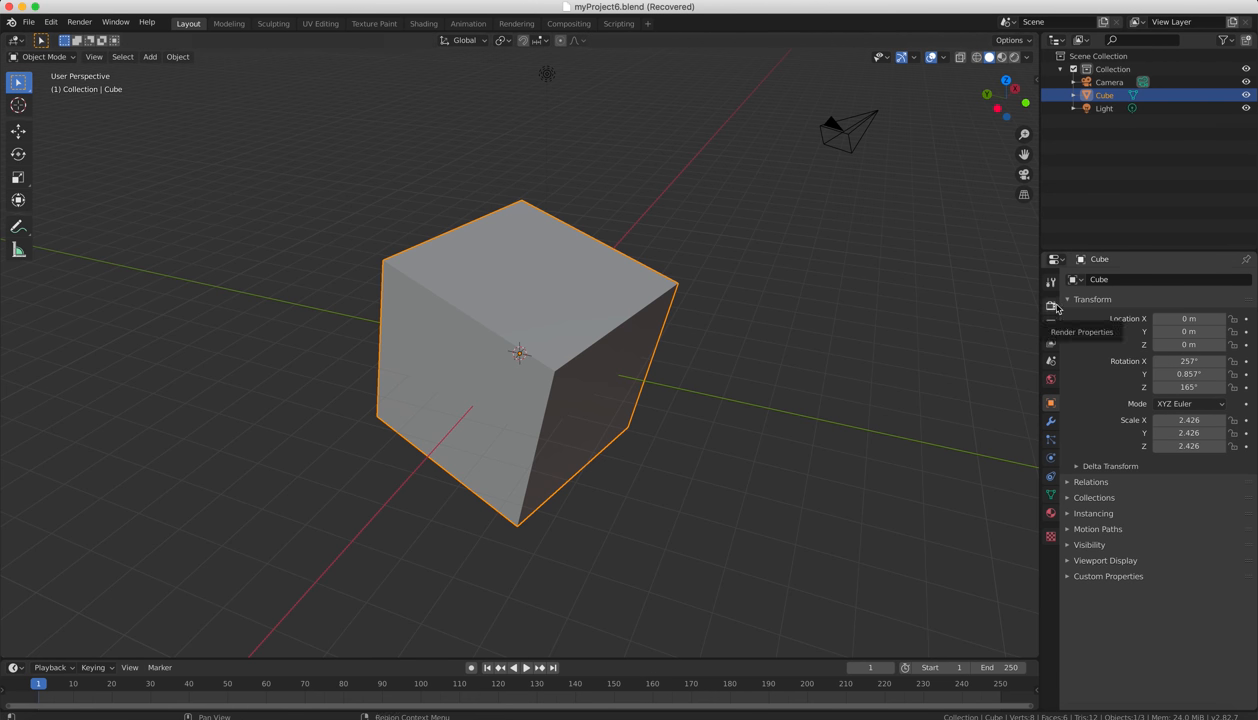
Show the Output Properties and start browsing for a new render output folder.
left_click(1050, 306)
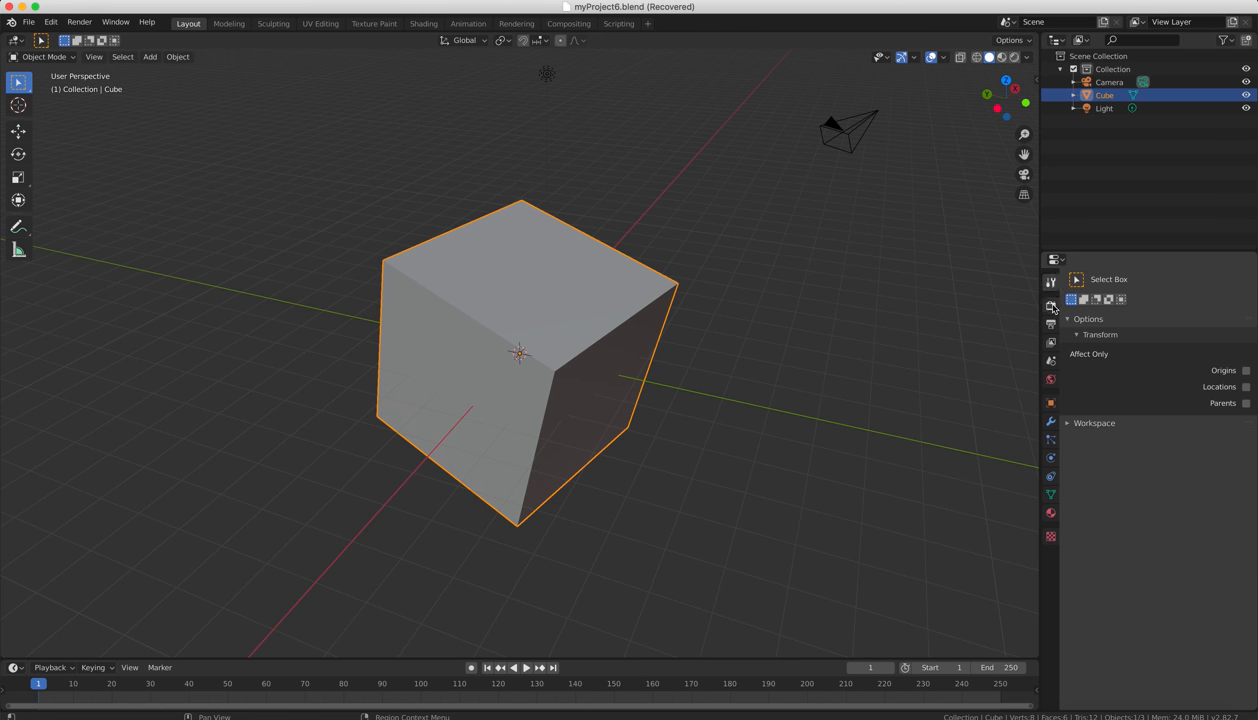
left_click(1052, 324)
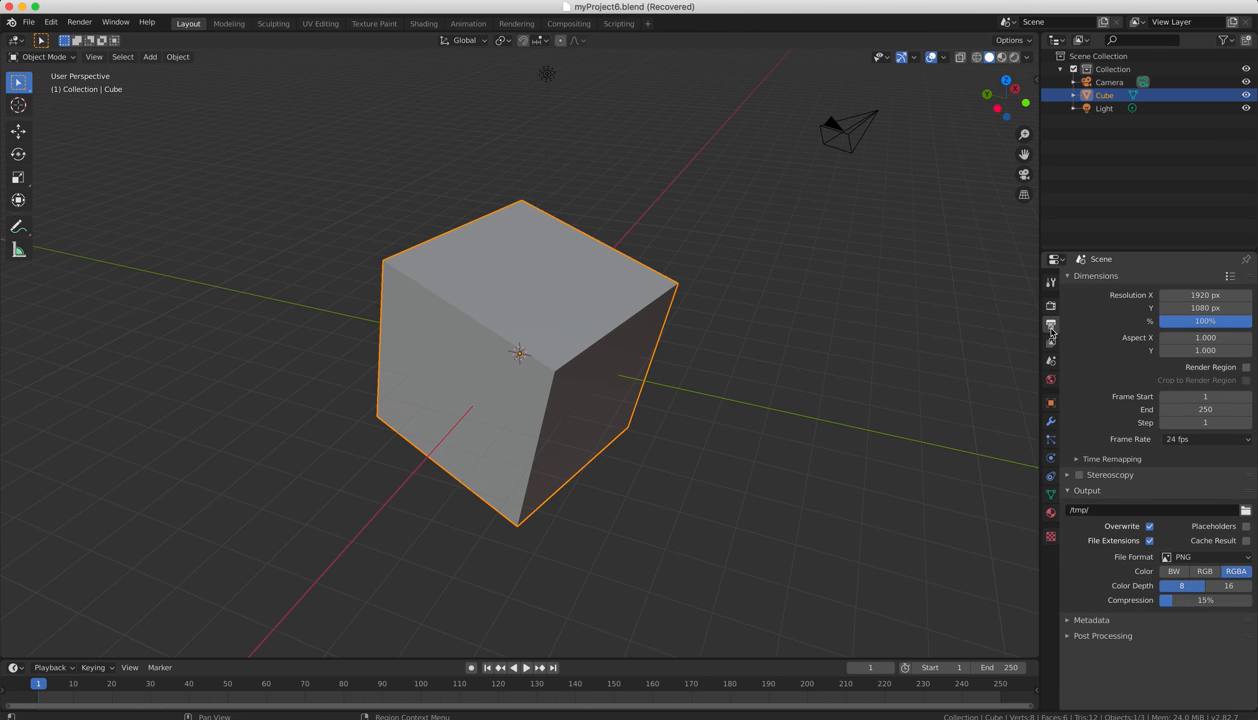
mouse_move(1064, 368)
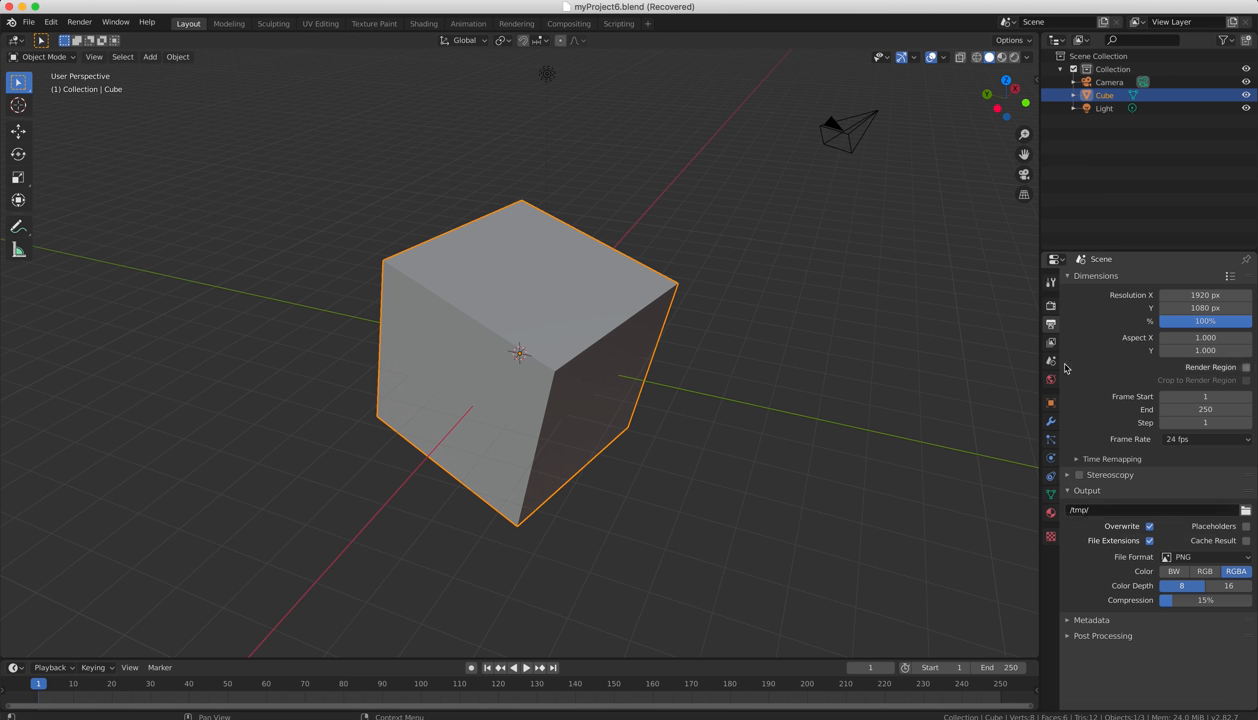
mouse_move(1050, 324)
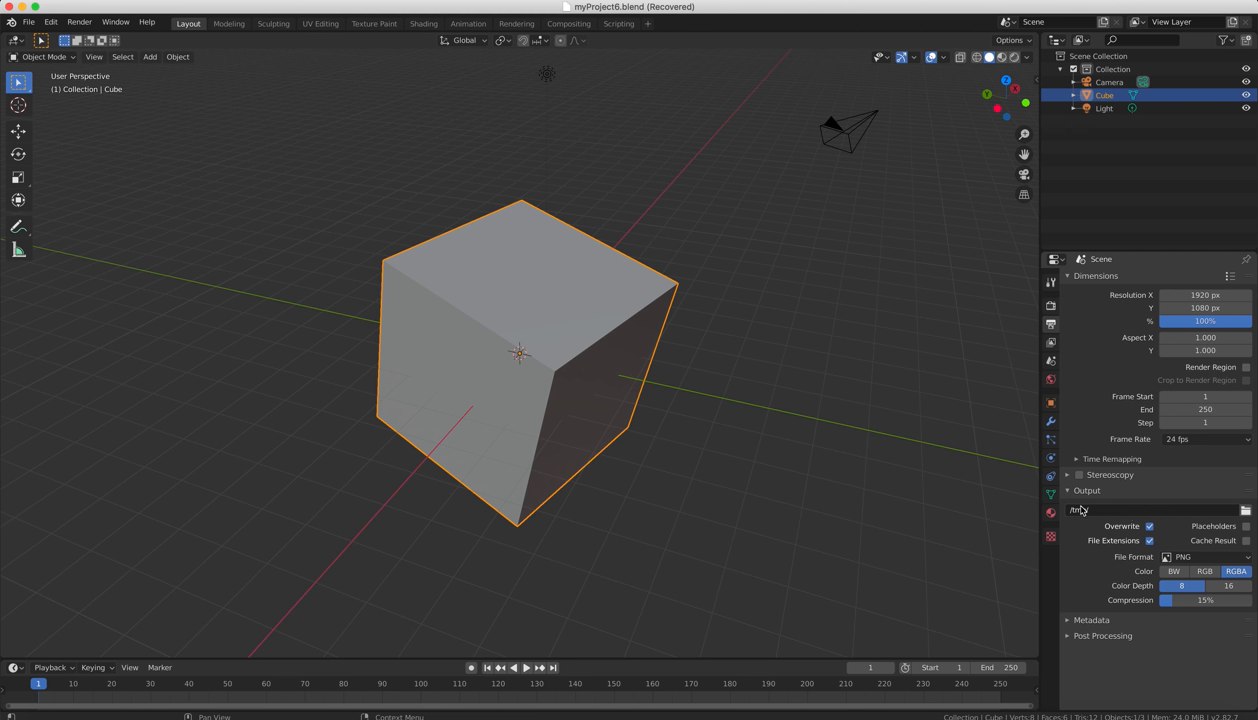
left_click(1140, 510)
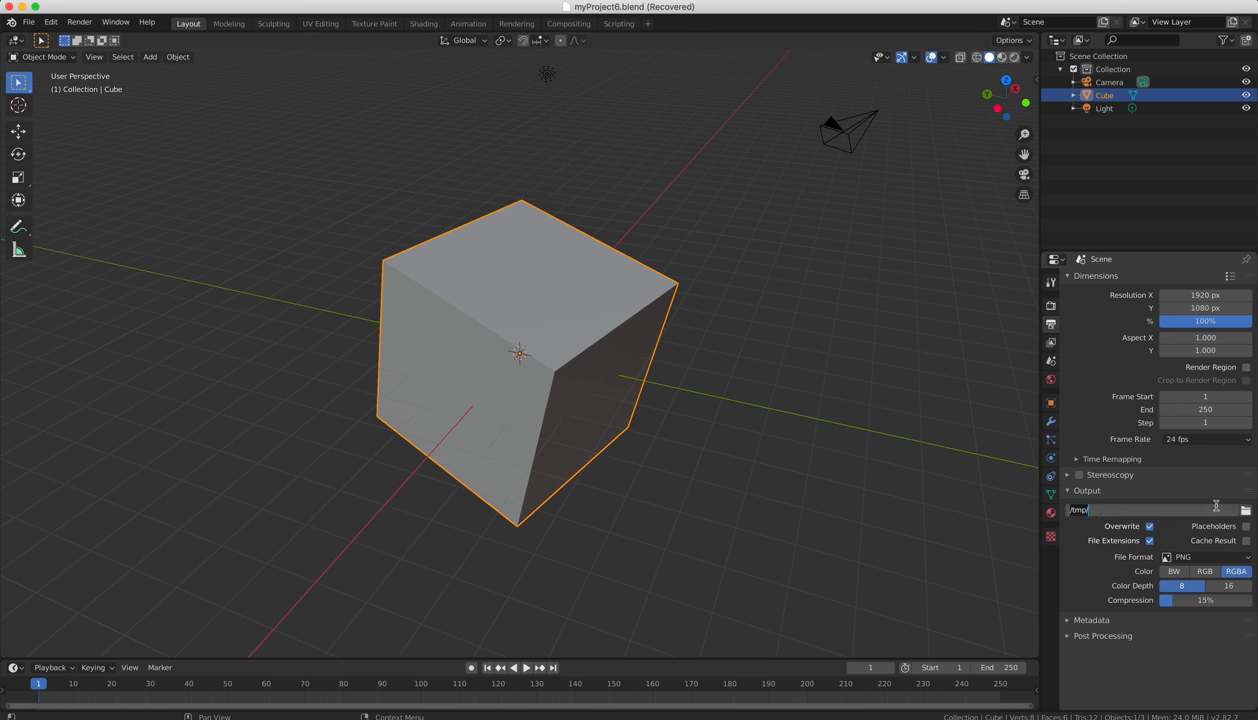
left_click(1244, 510)
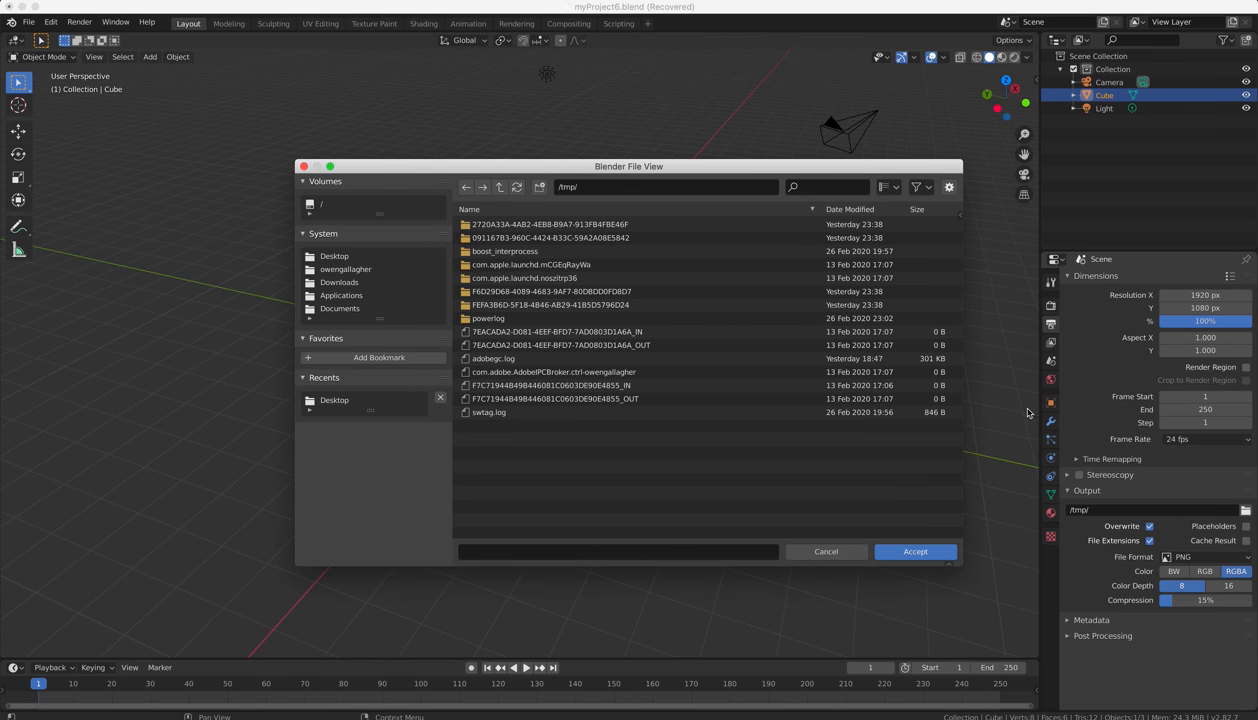
Set the render output path to Desktop/MyProject and accept it.
left_click(334, 256)
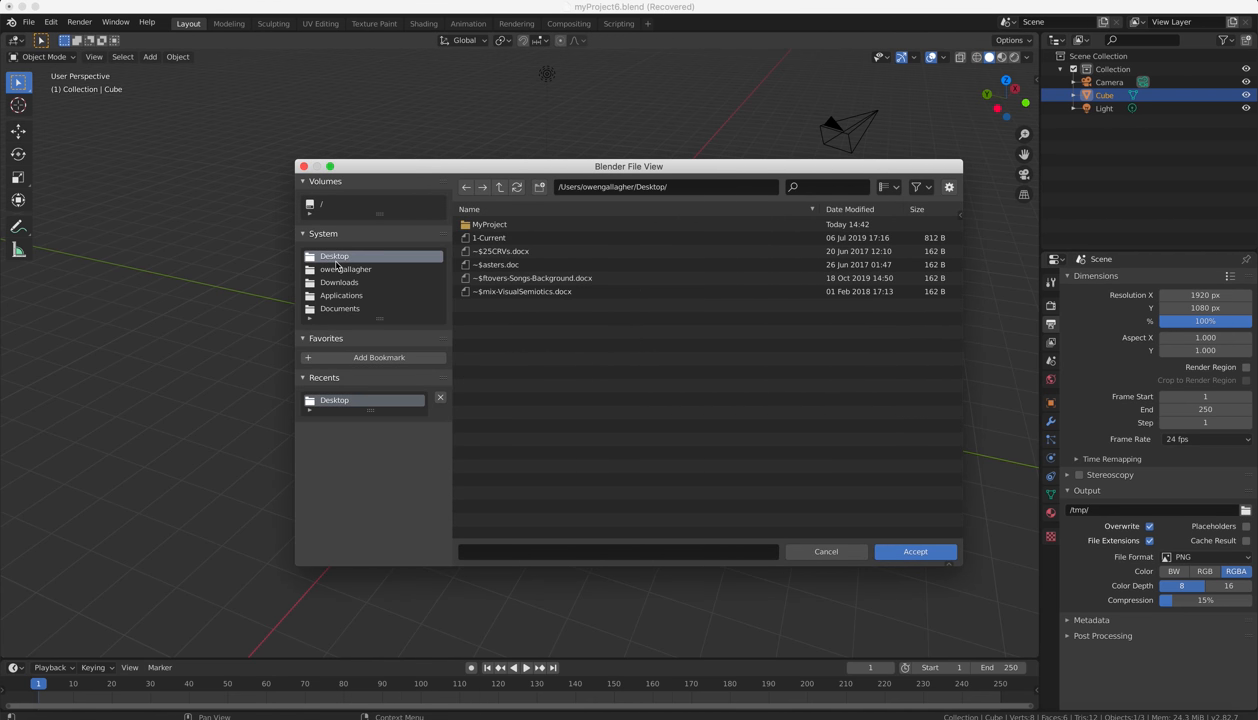
left_click(488, 224)
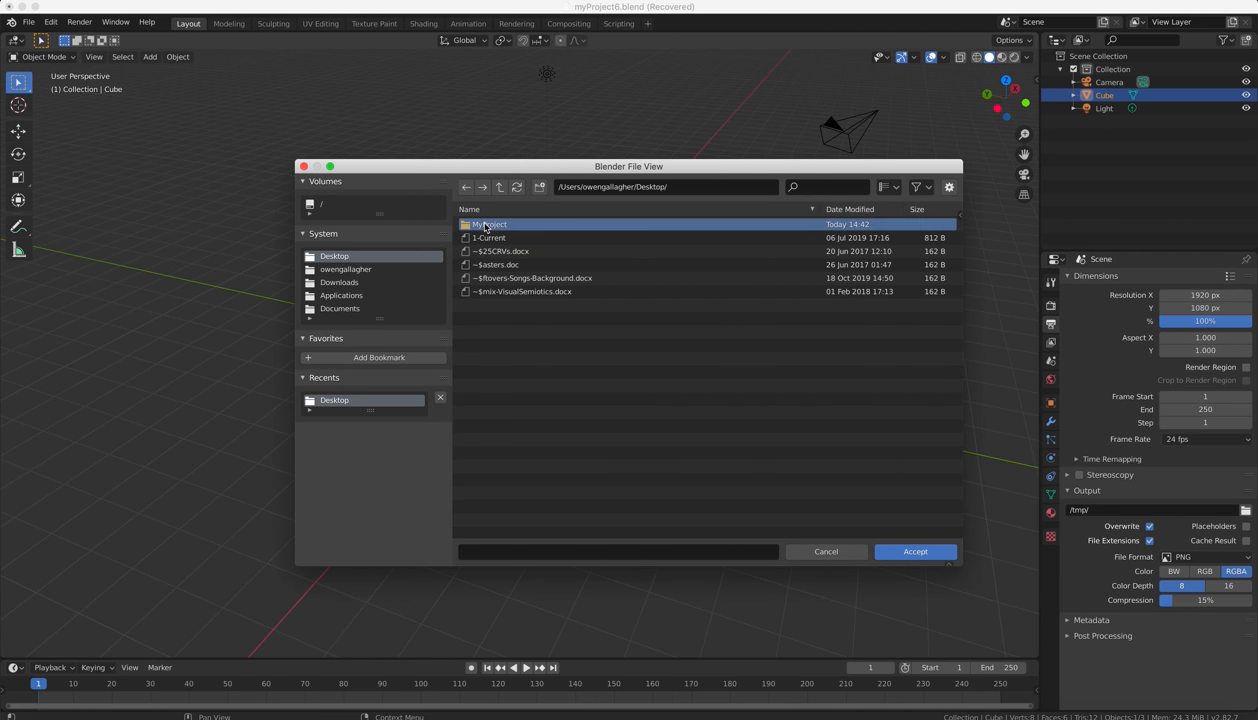
double_click(484, 224)
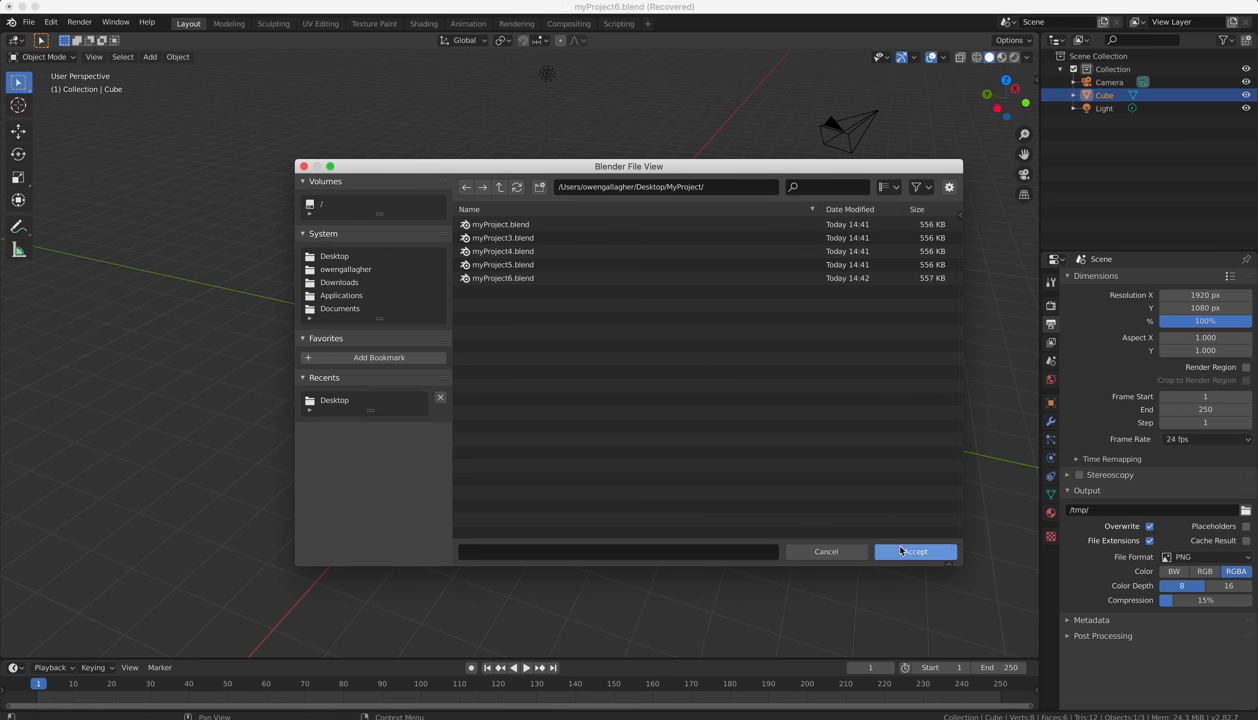
left_click(912, 552)
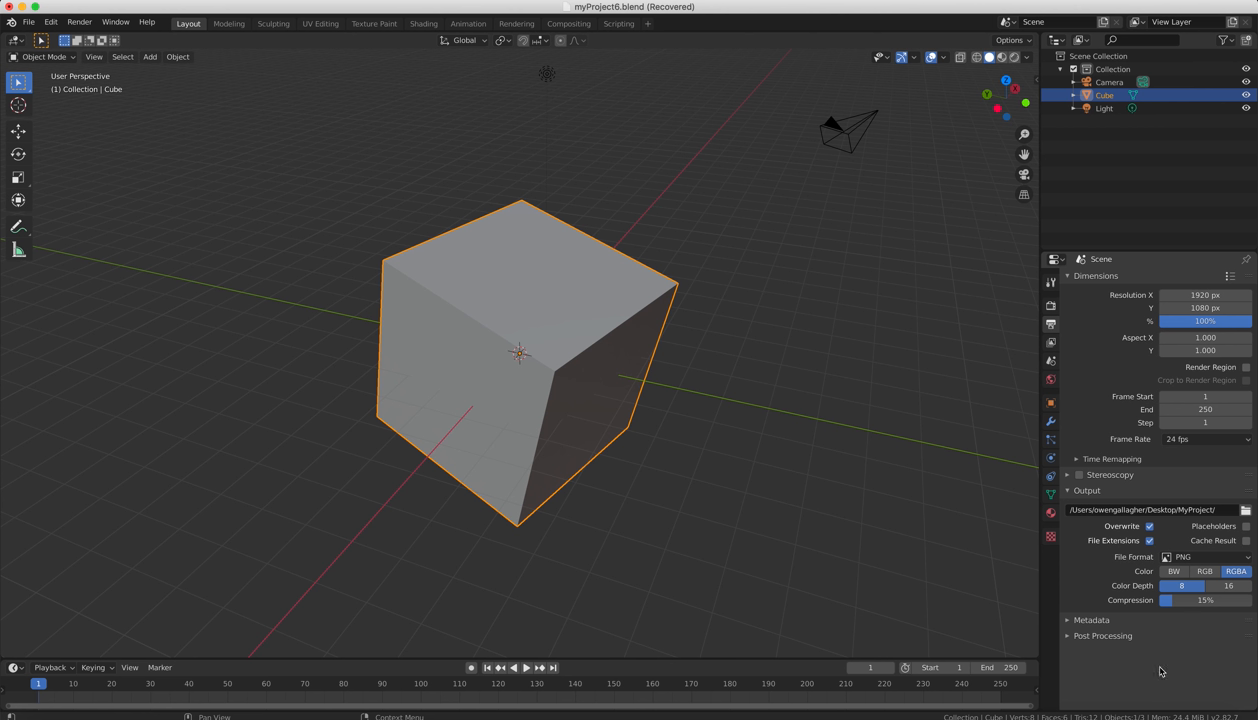
mouse_move(1092, 334)
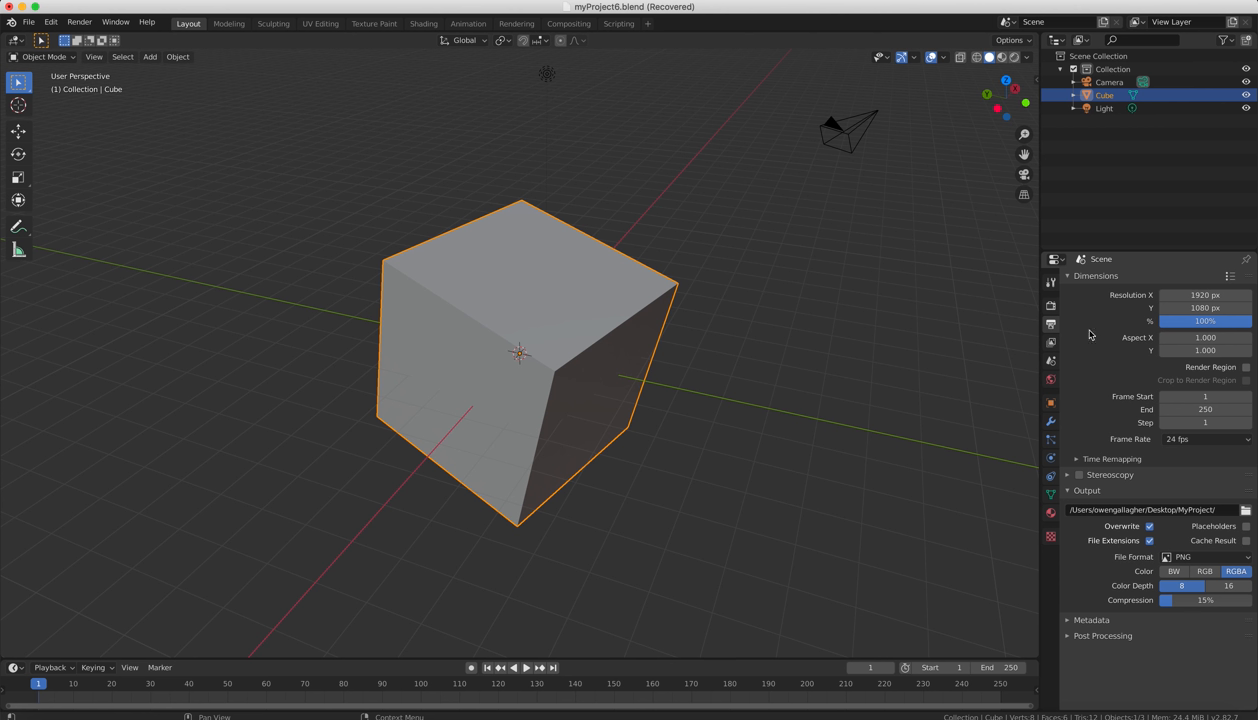
Show the Render Properties with the Eevee engine and its sampling settings.
left_click(1050, 284)
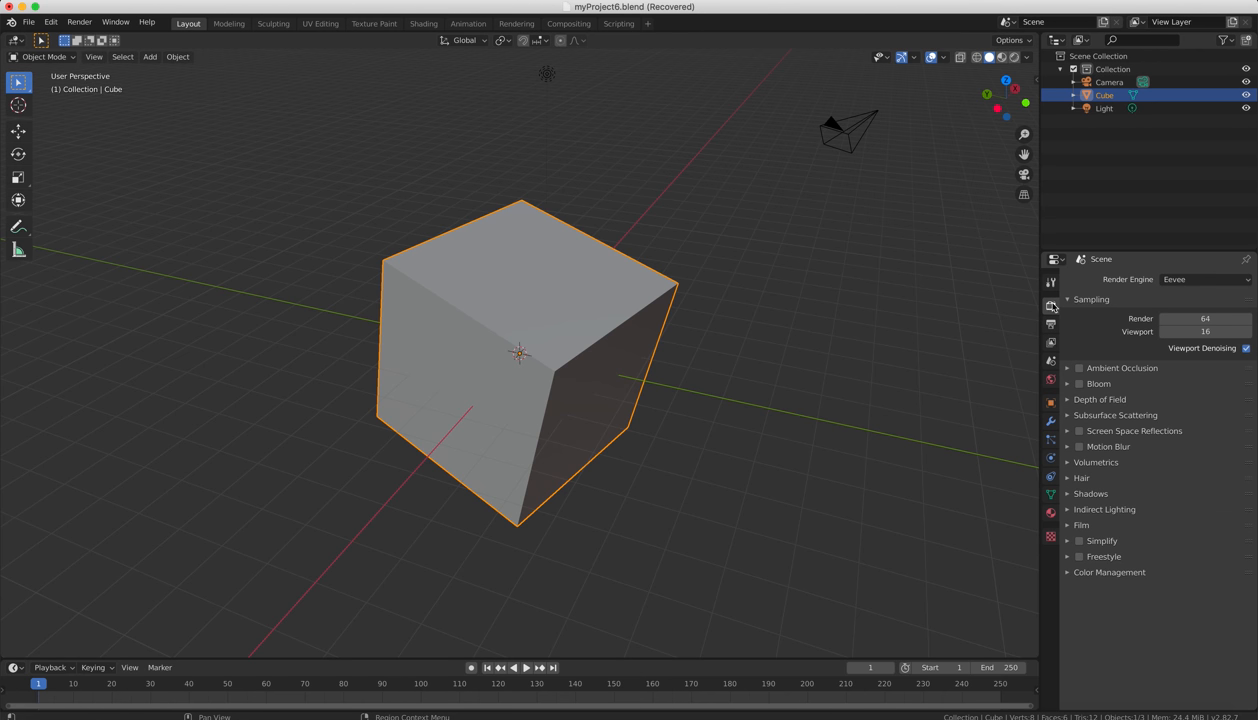